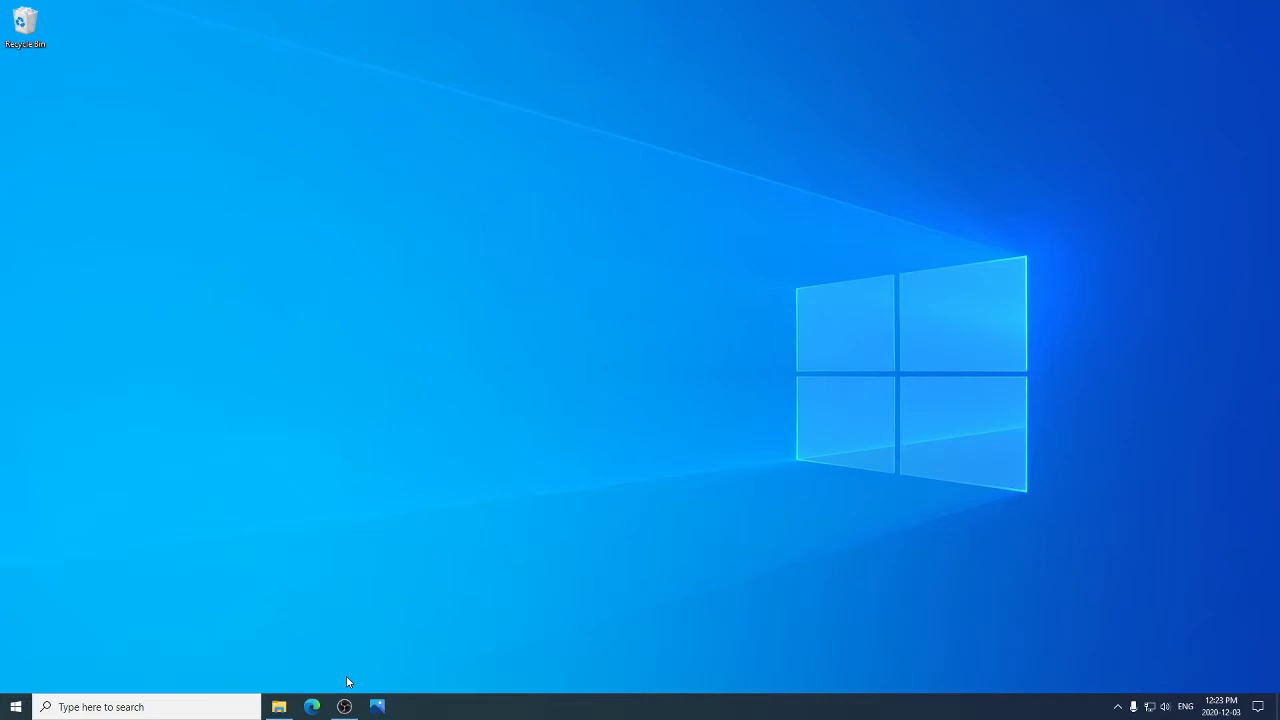
mouse_move(390, 696)
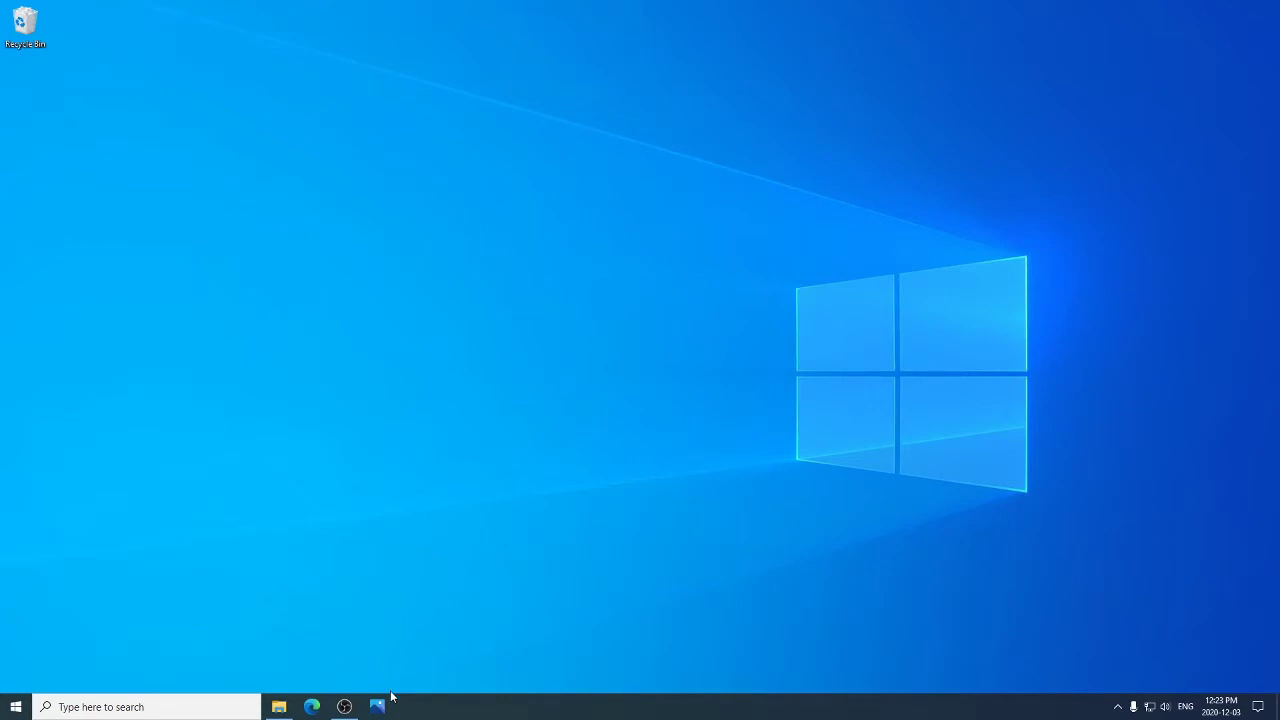
mouse_move(364, 696)
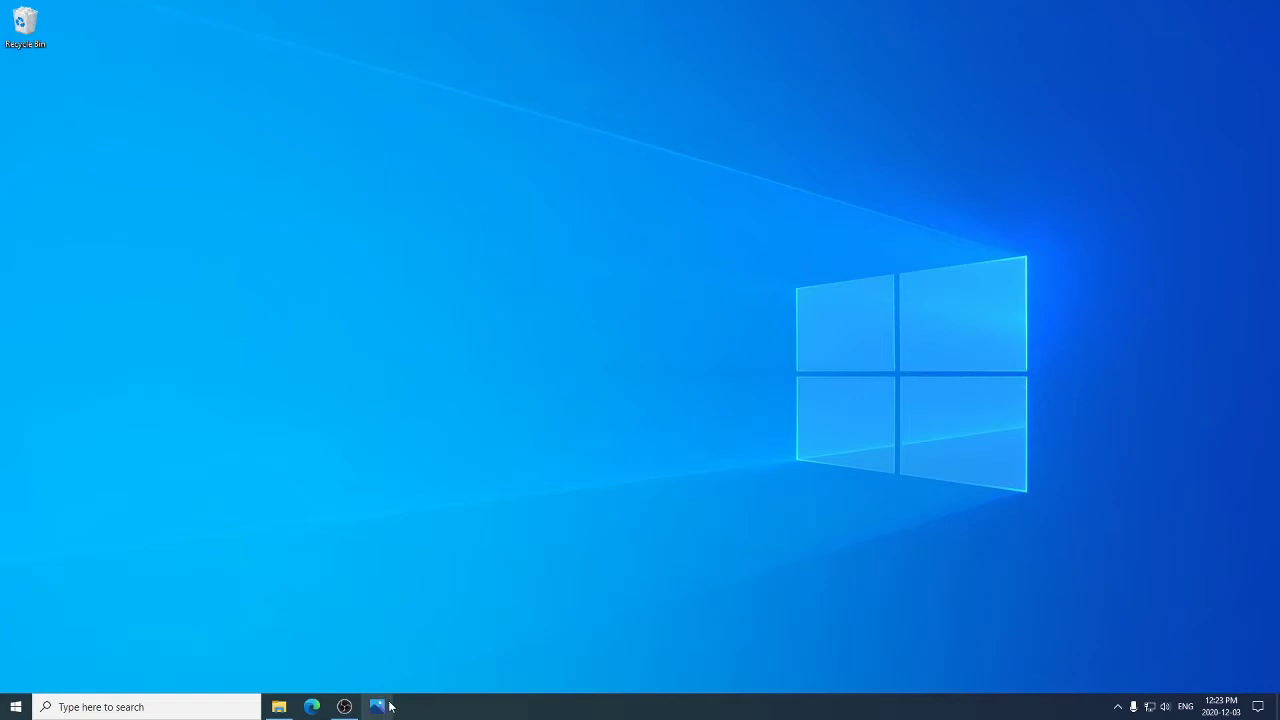
mouse_move(16, 708)
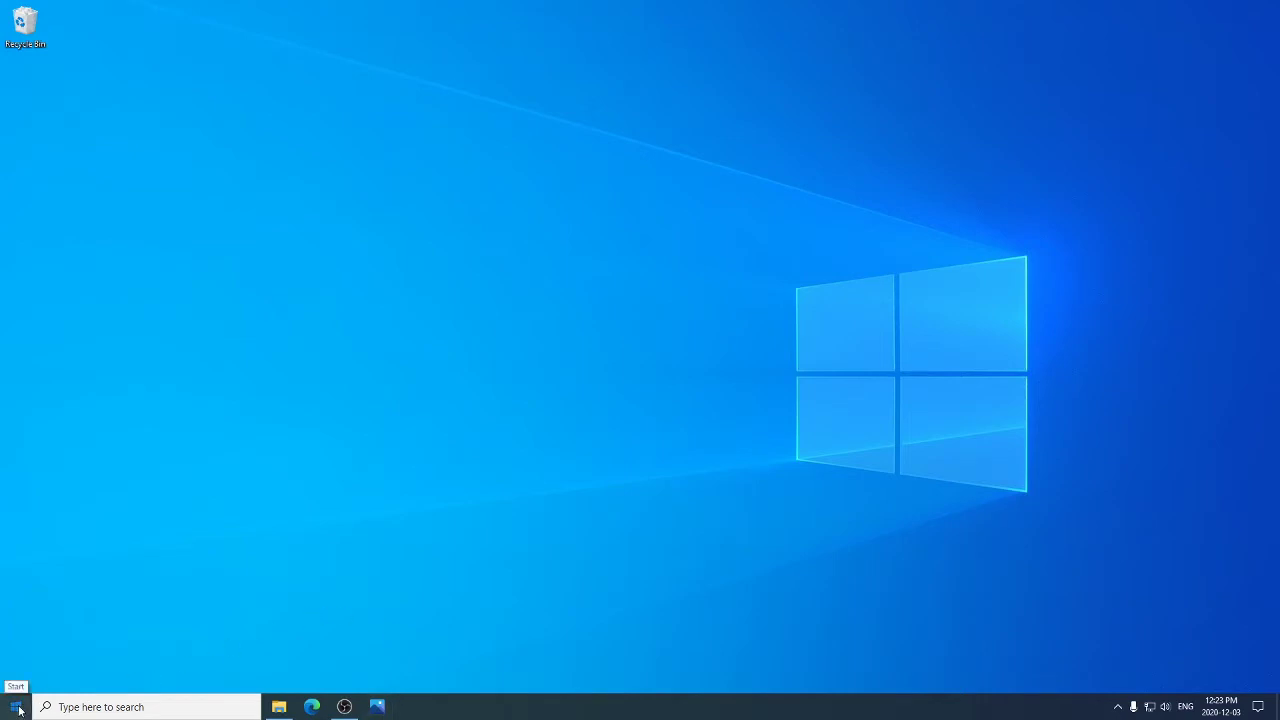
- Scroll the Start menu app list down to the P section where Photos appears
click(16, 708)
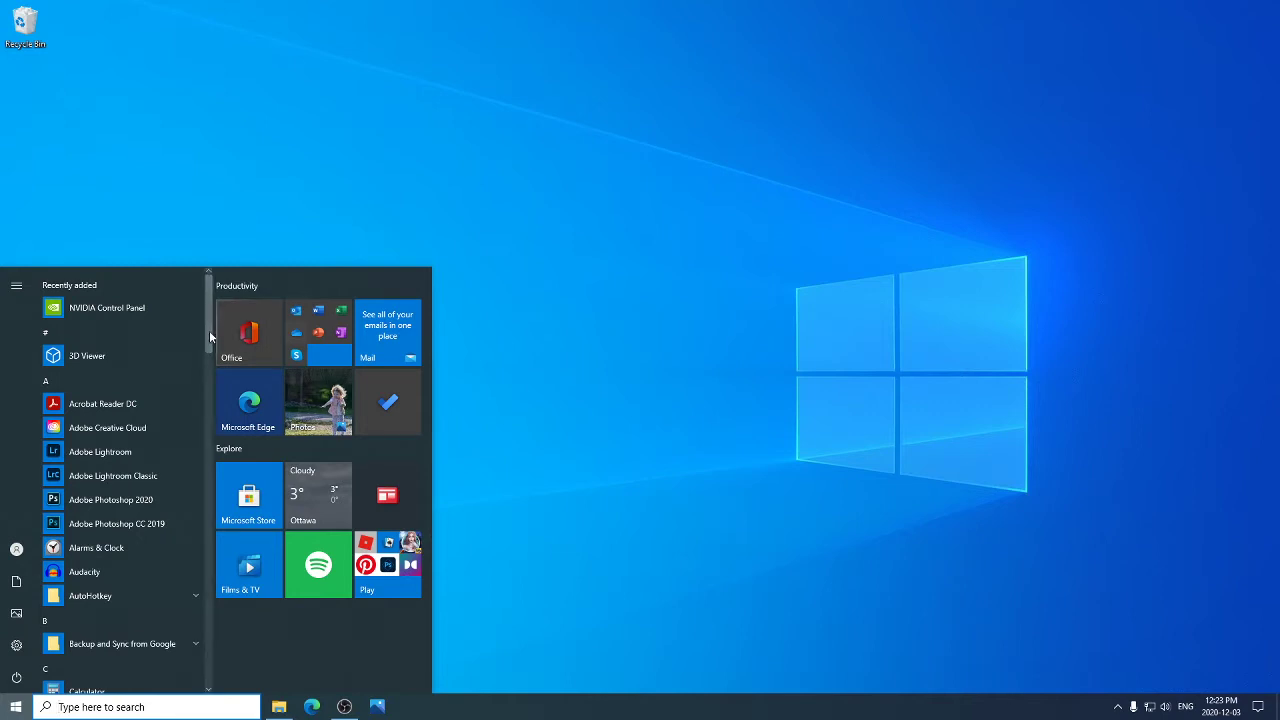
scroll(down, 3)
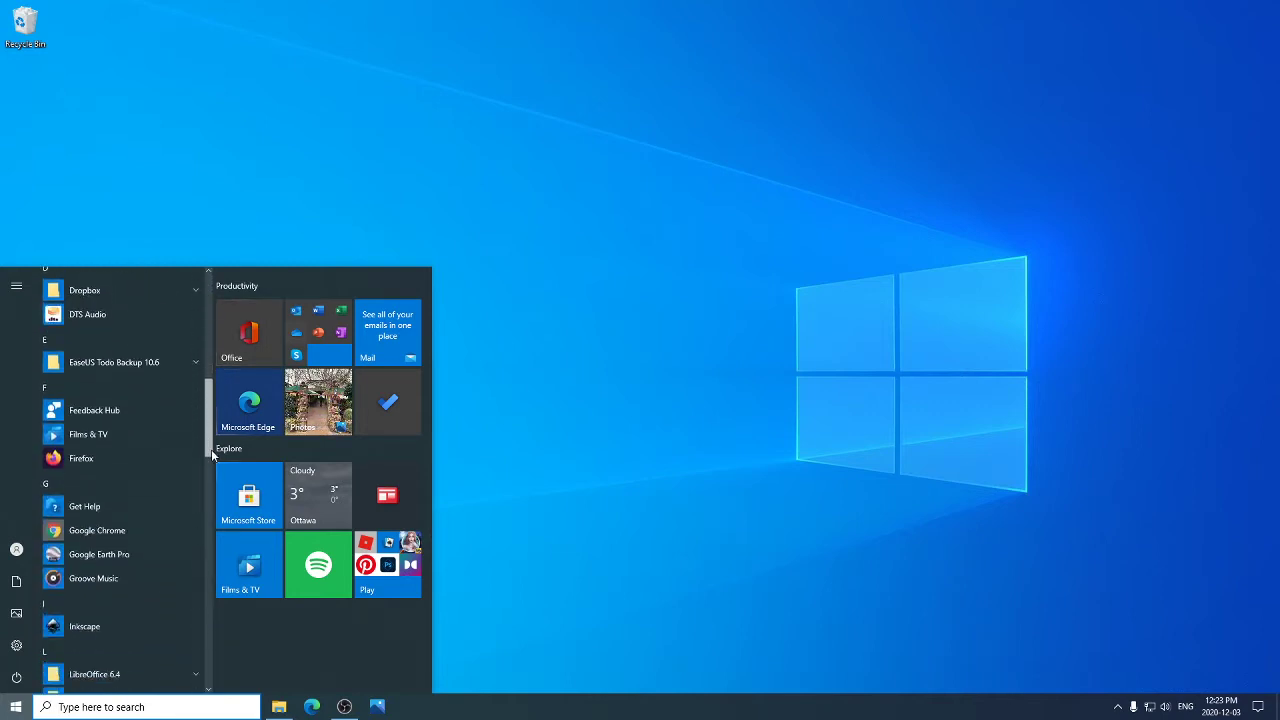
scroll(down, 3)
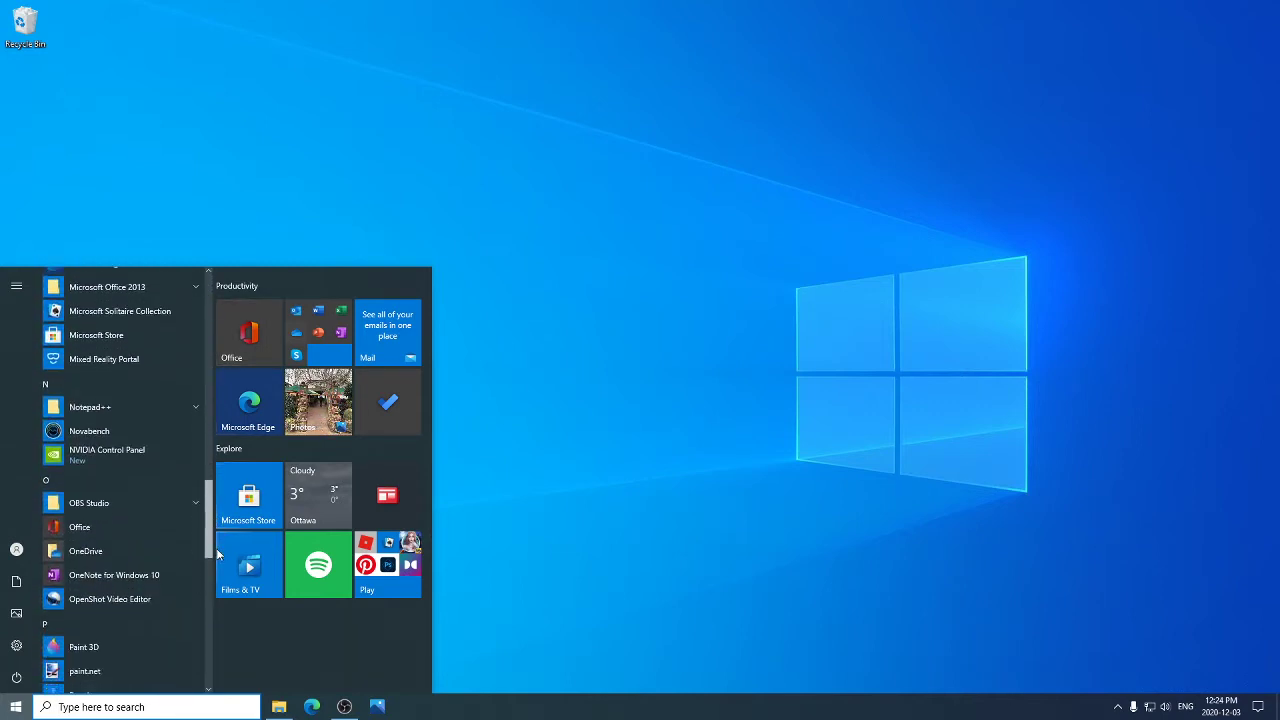
scroll(down, 3)
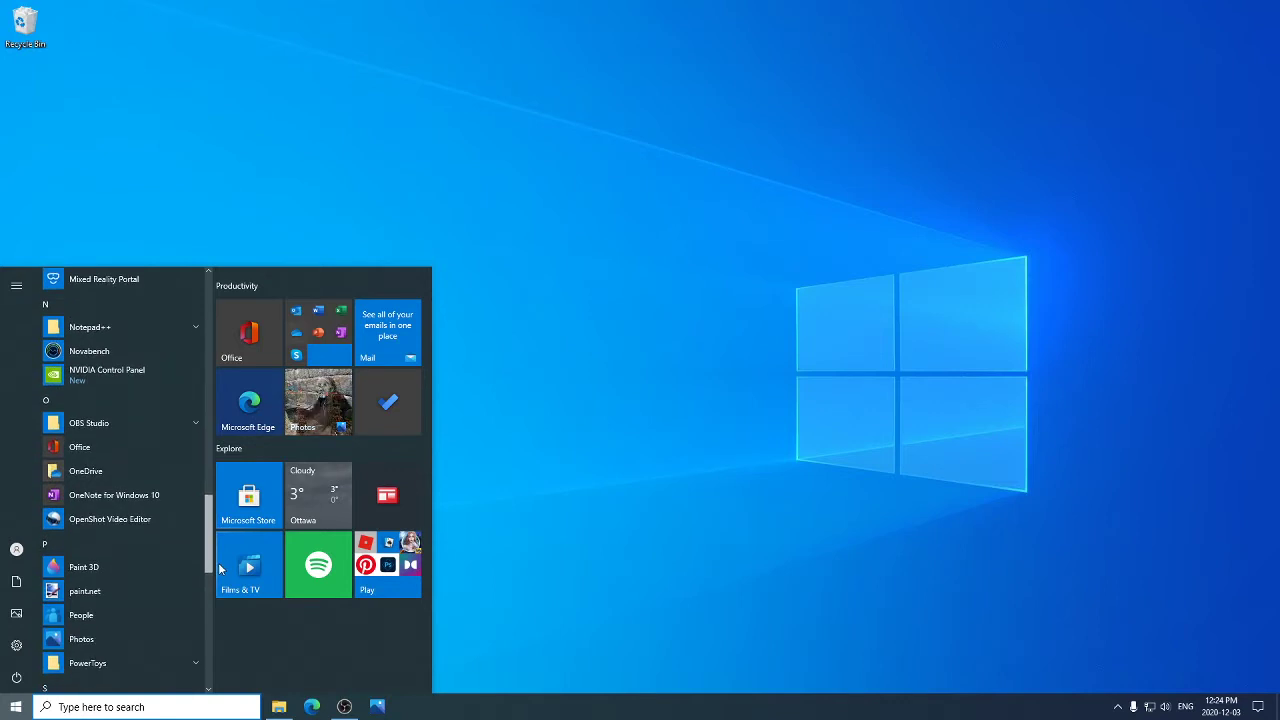
scroll(down, 3)
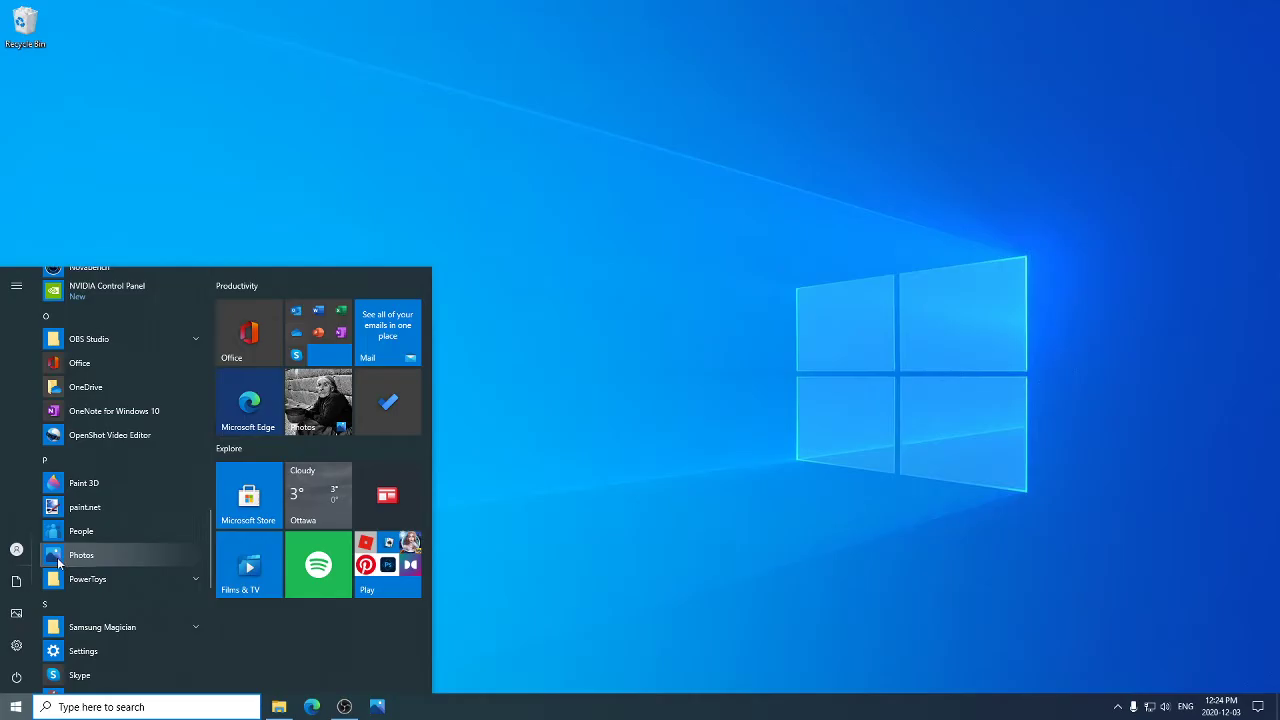
- Launch Photos and switch to its Video Editor projects page
click(80, 556)
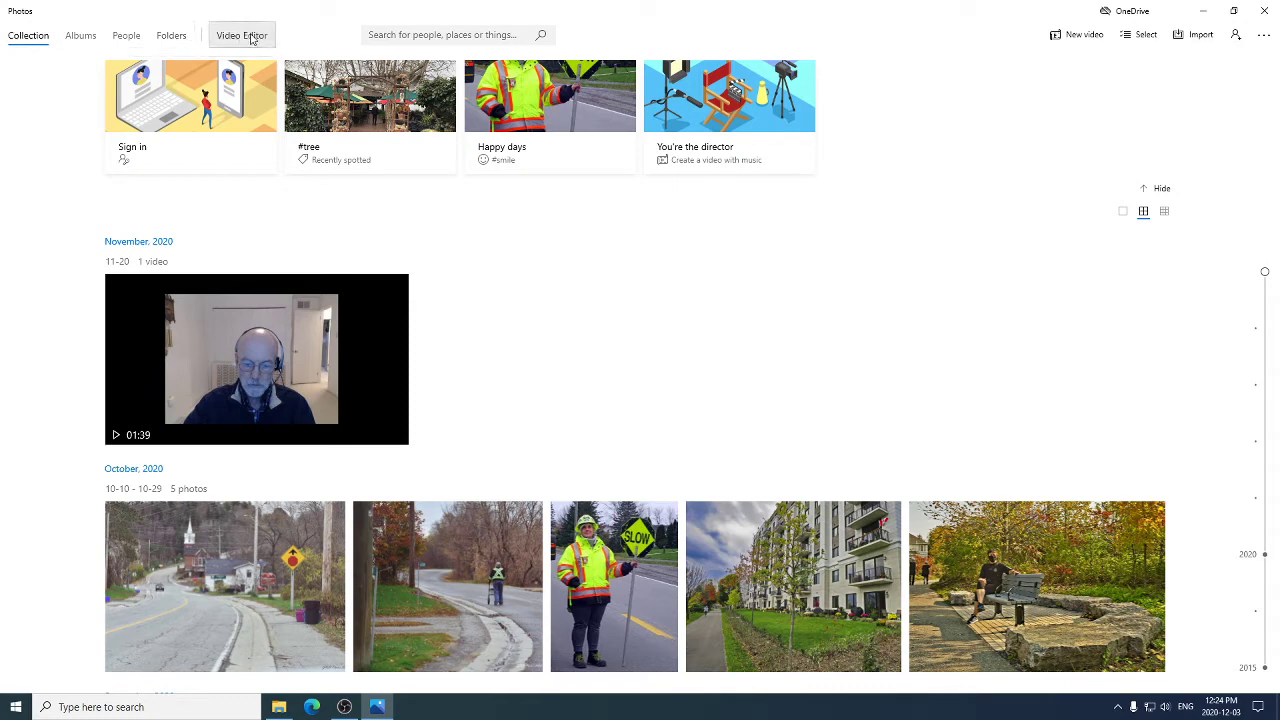
click(242, 34)
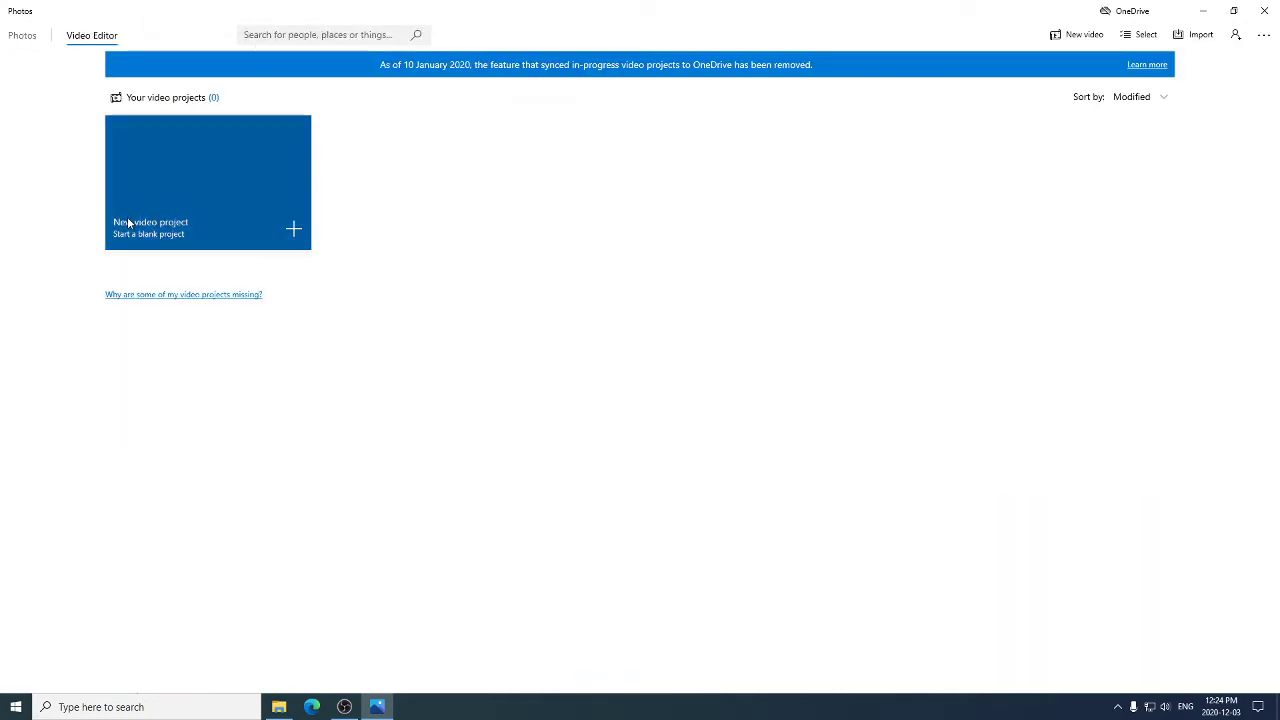
mouse_move(258, 228)
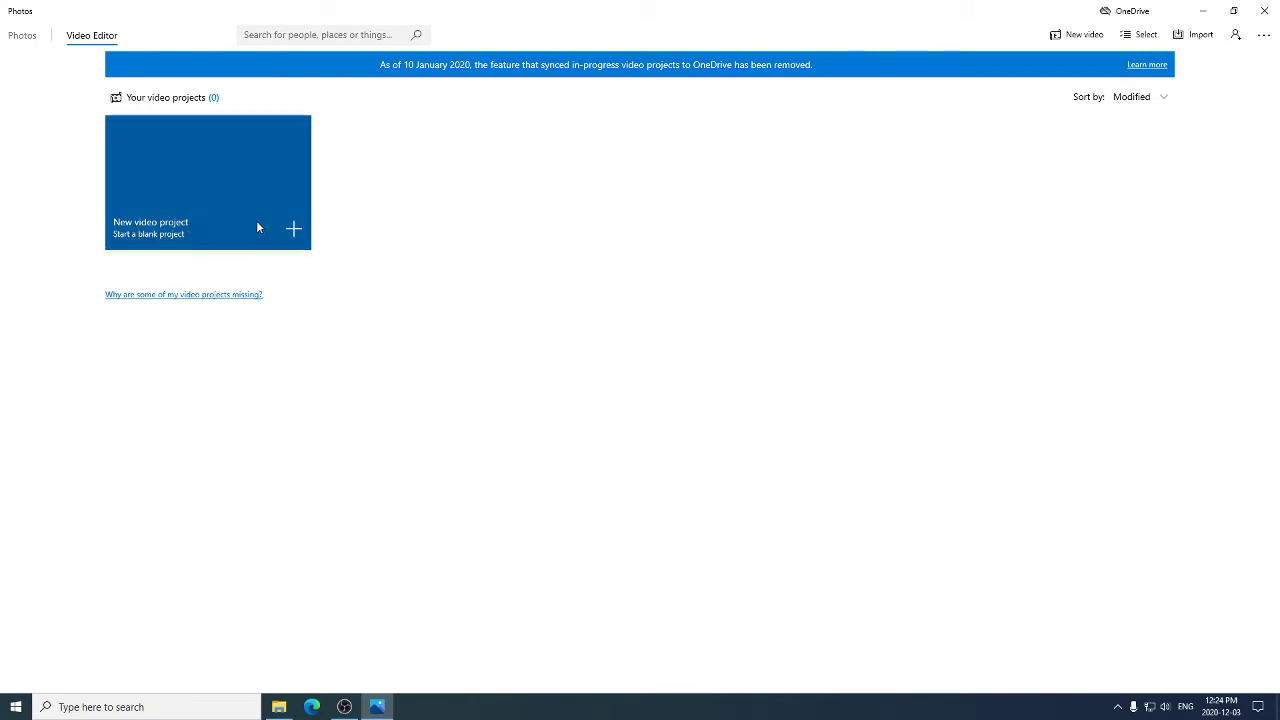
- Create a new blank video project named 'demo'
click(208, 182)
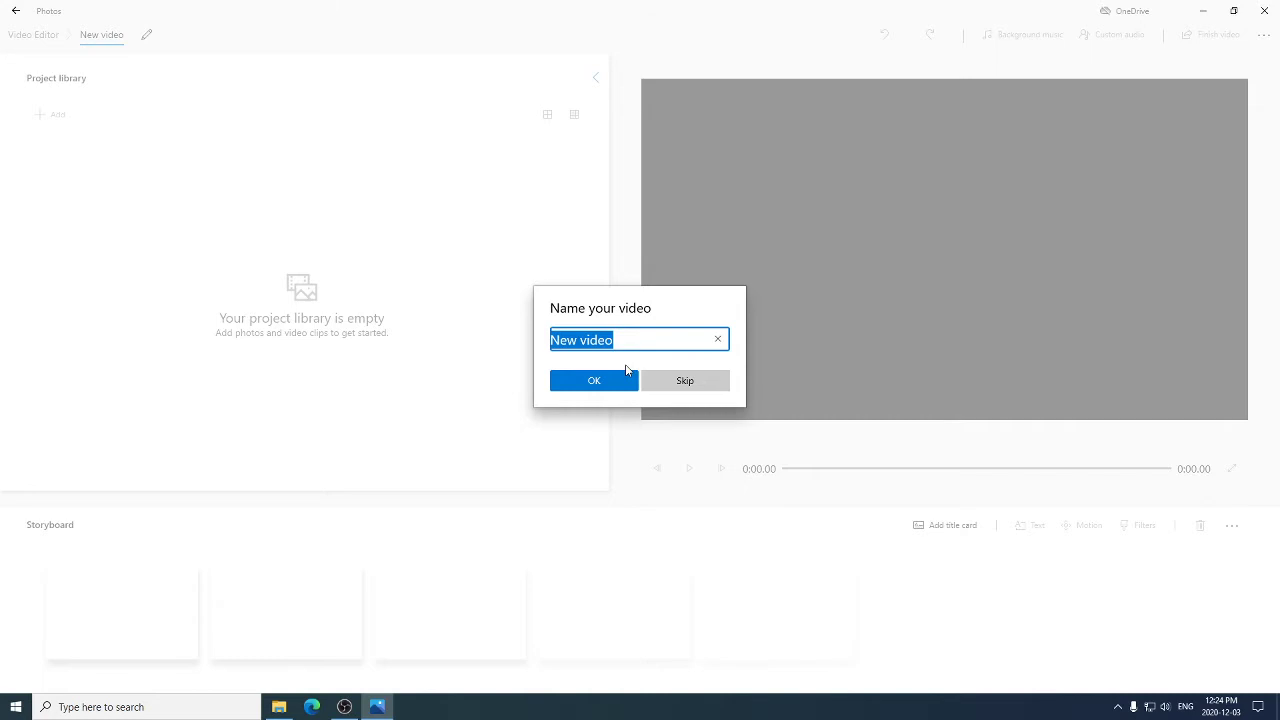
text(demo)
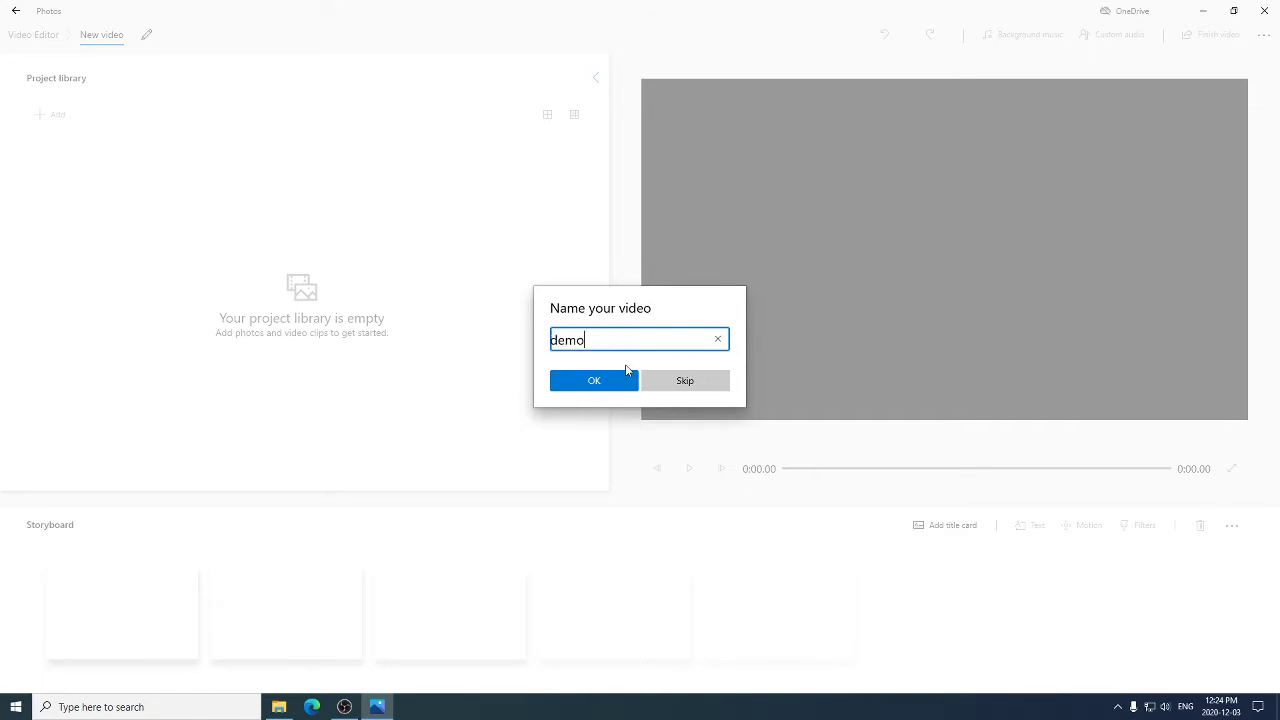
click(592, 380)
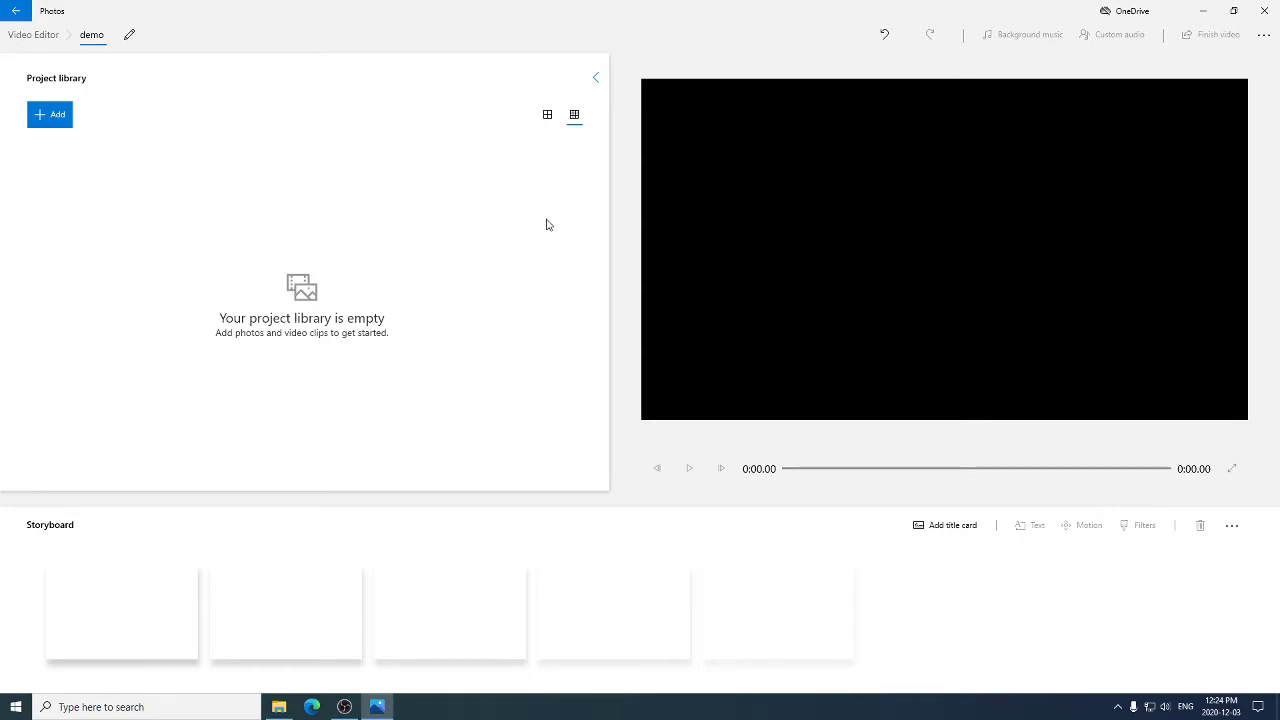
mouse_move(208, 338)
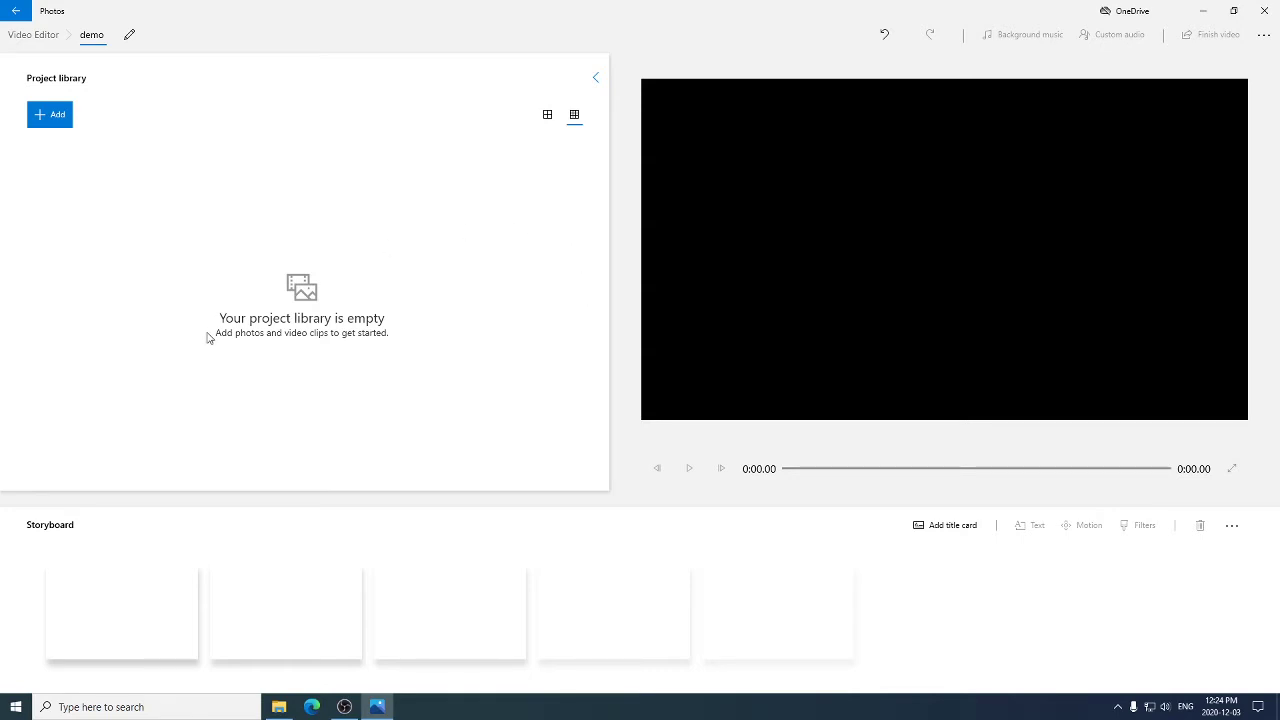
mouse_move(110, 150)
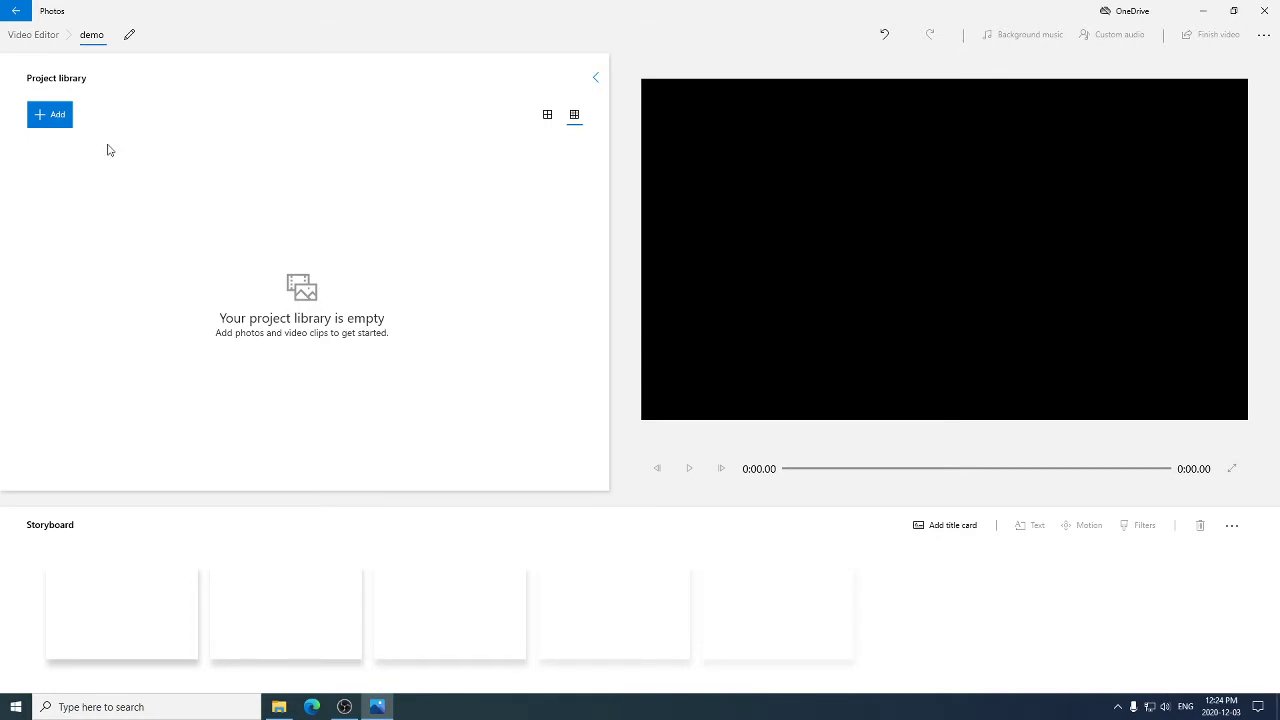
mouse_move(50, 114)
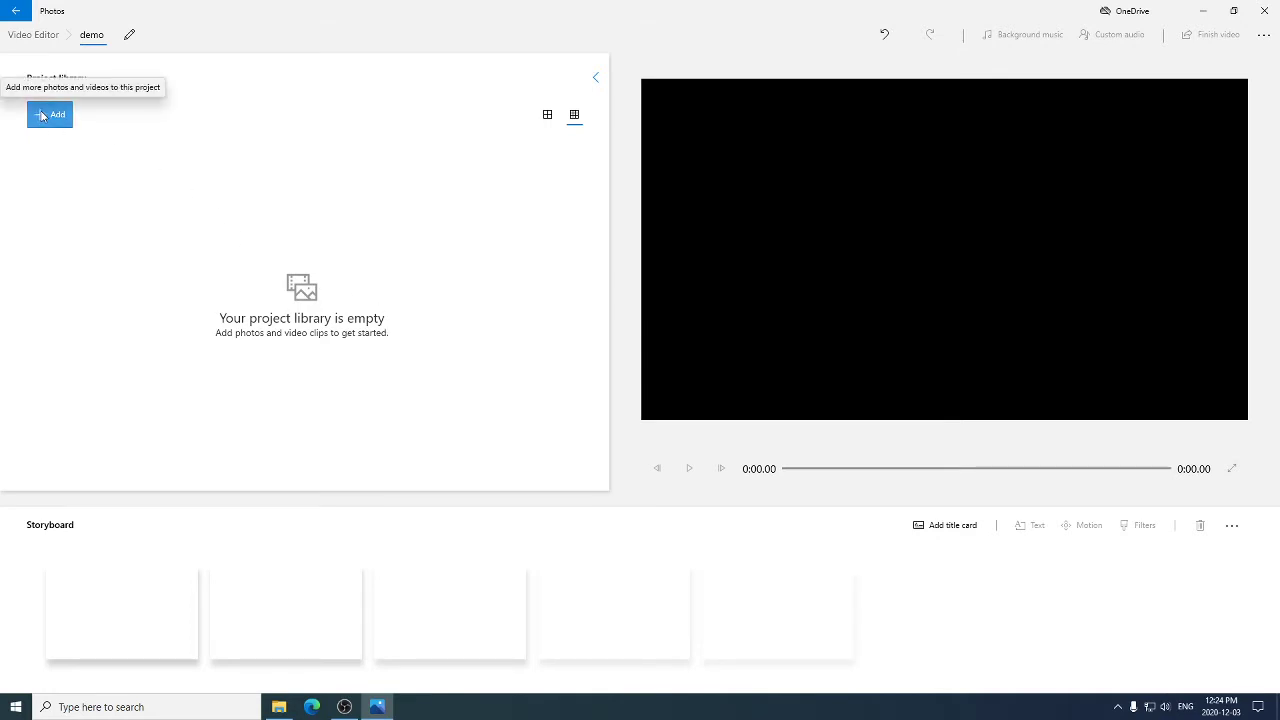
- Import six photos from USB Drive (P:) into the demo project library via Add > From this PC
click(50, 114)
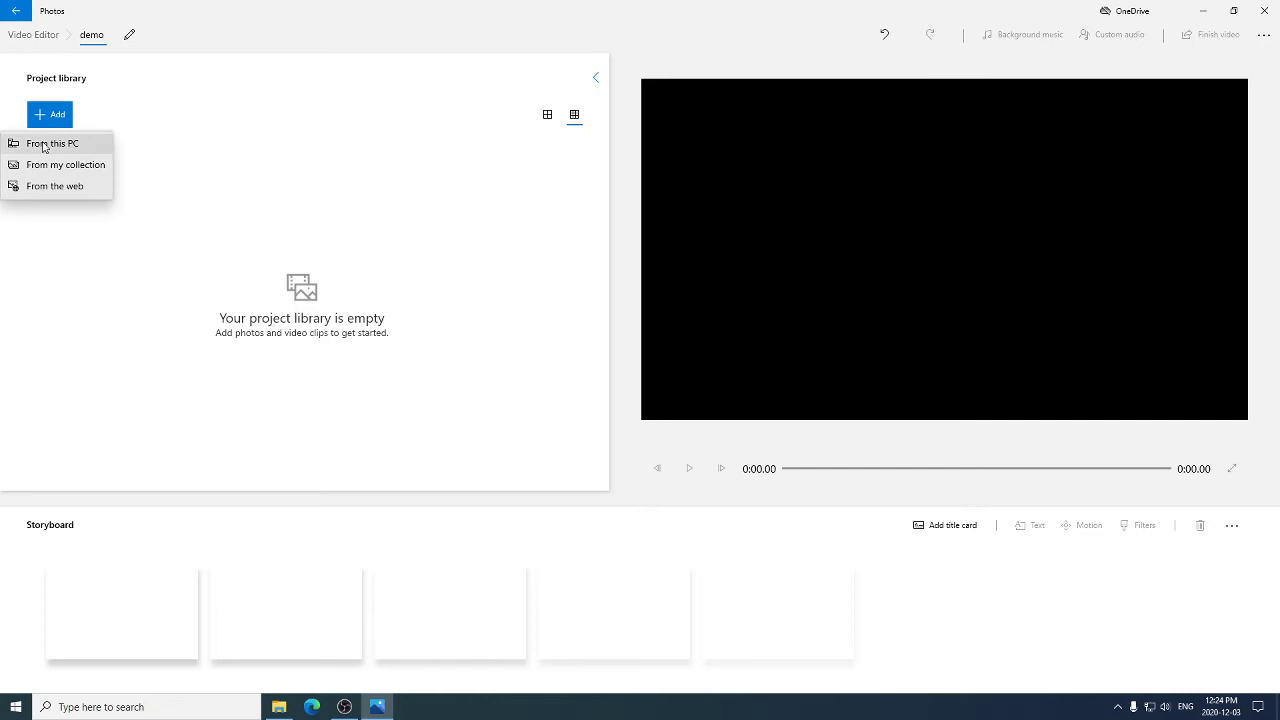
click(52, 144)
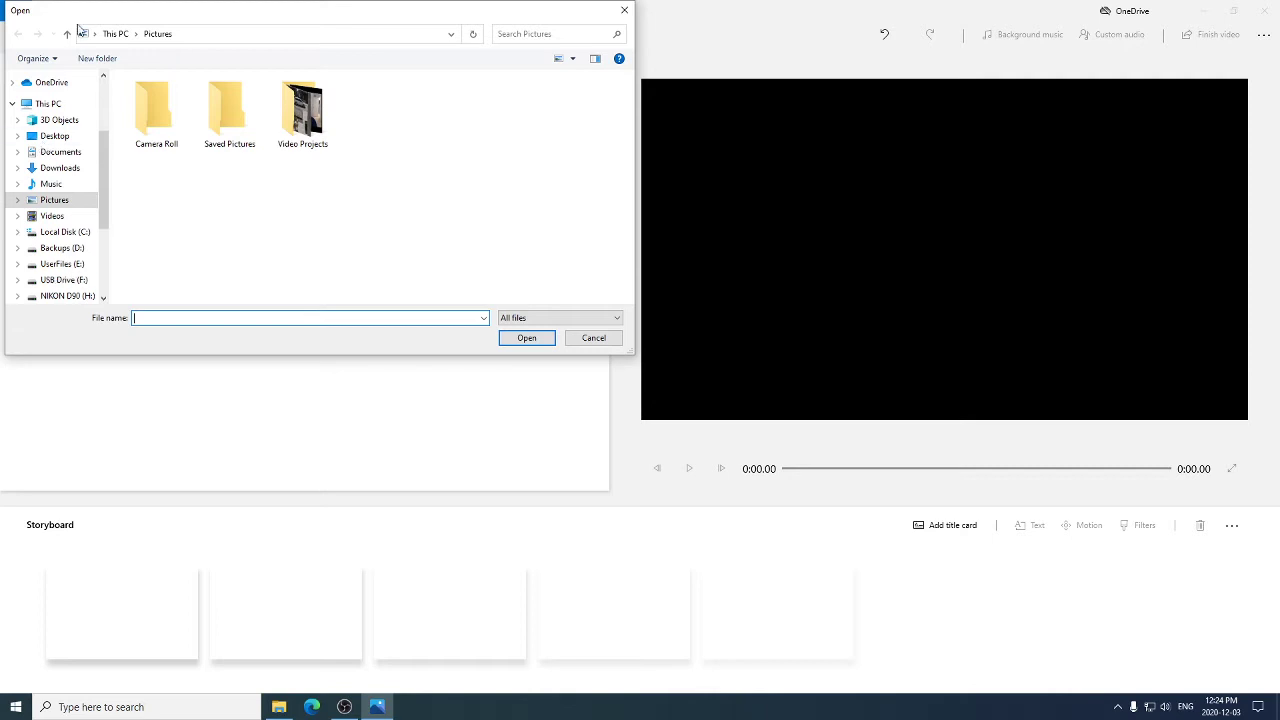
click(64, 280)
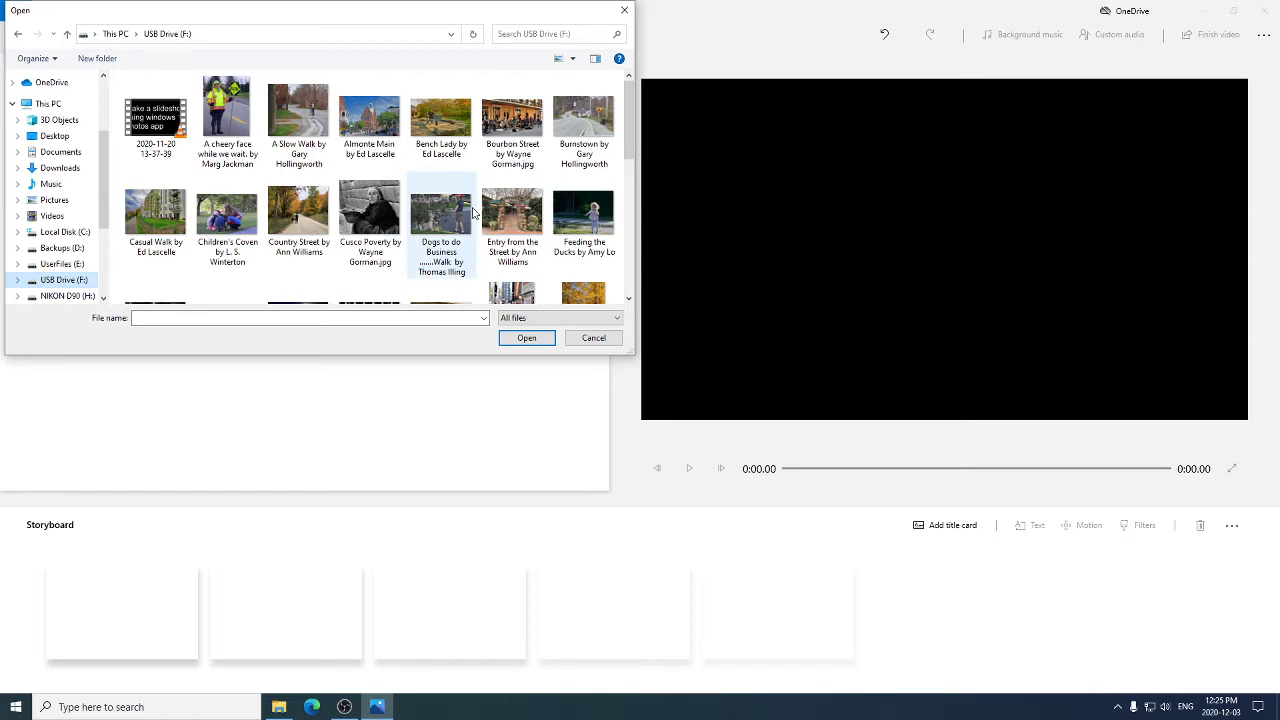
mouse_move(474, 212)
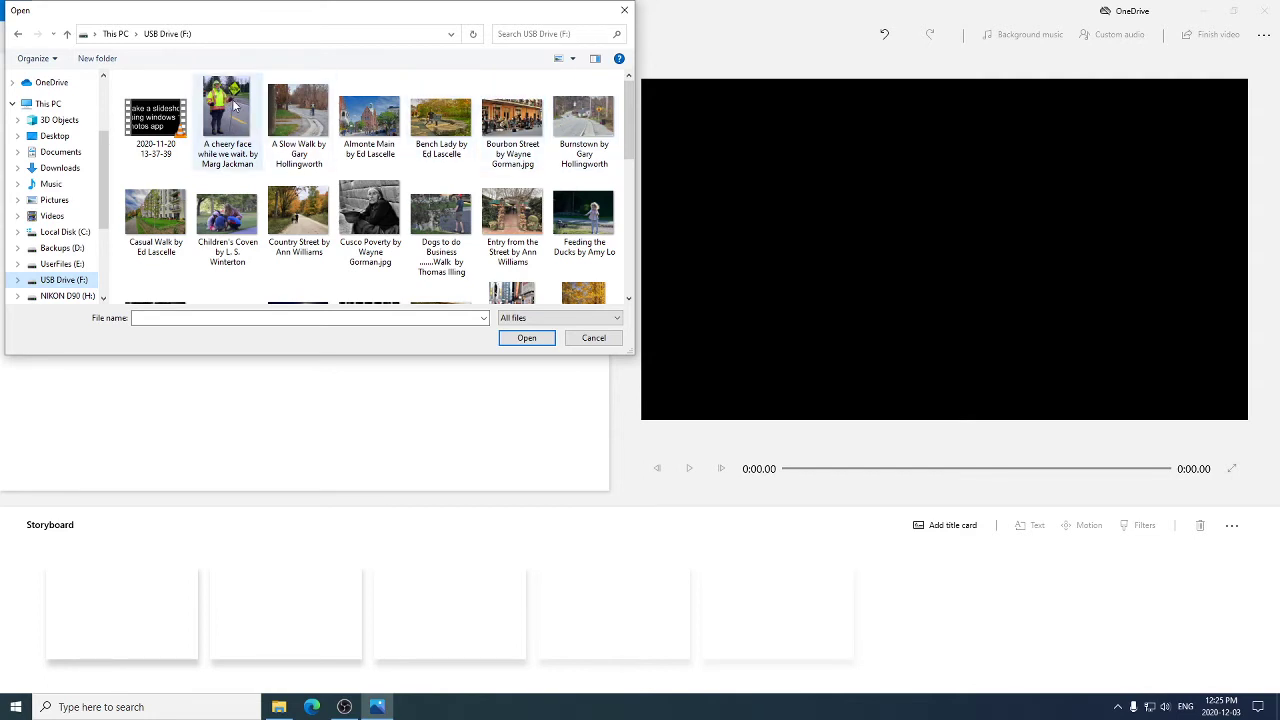
click(228, 110)
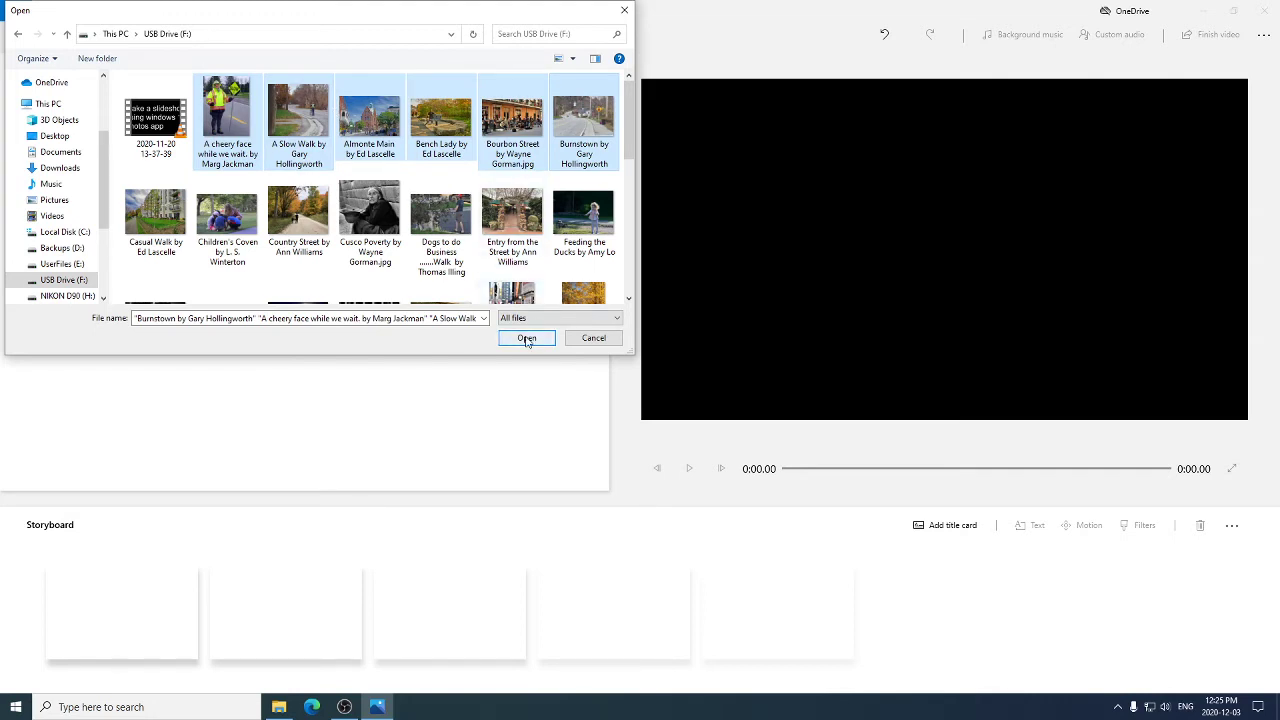
click(526, 336)
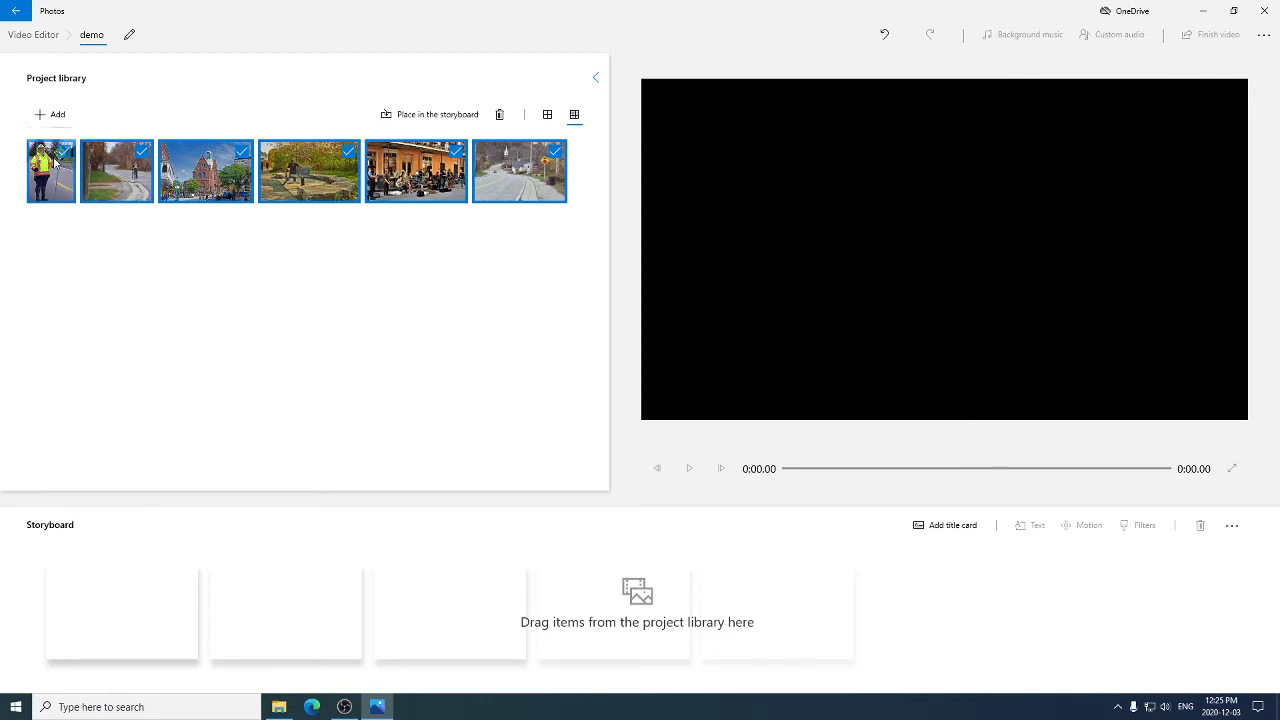
mouse_move(108, 620)
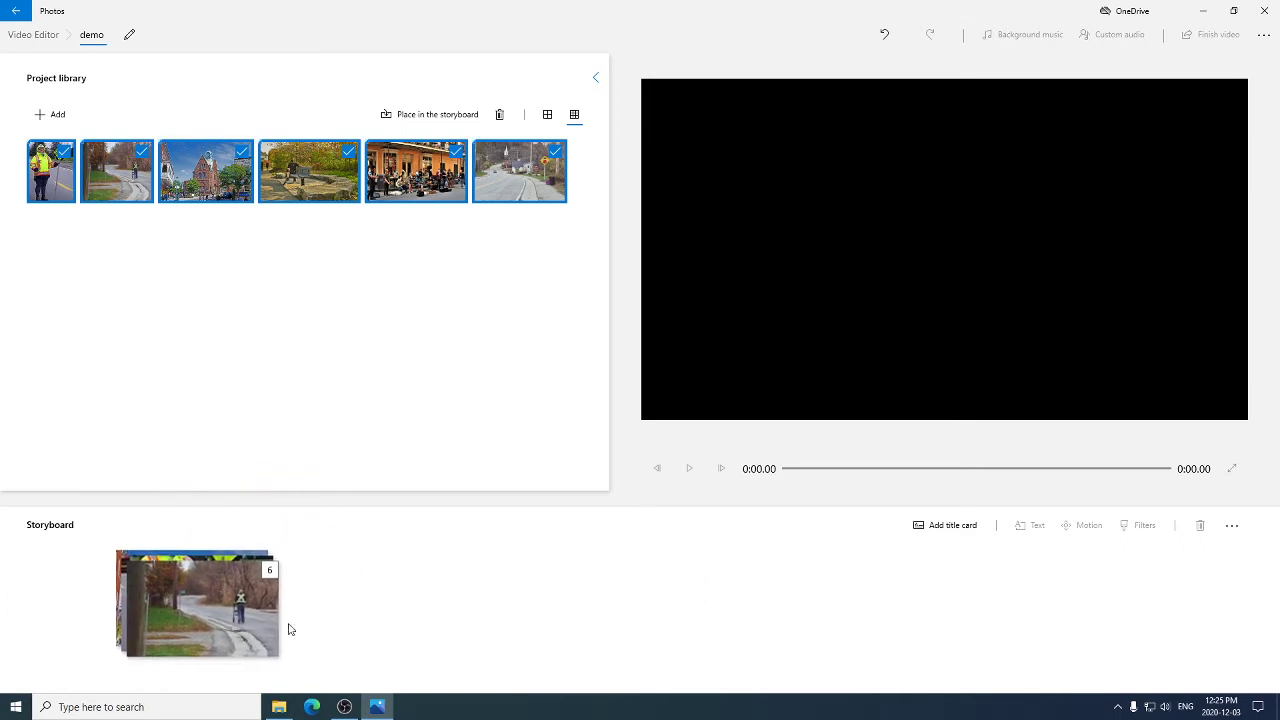
- Drop all six library photos onto the storyboard as 3-second clips totalling 18 seconds
click(438, 114)
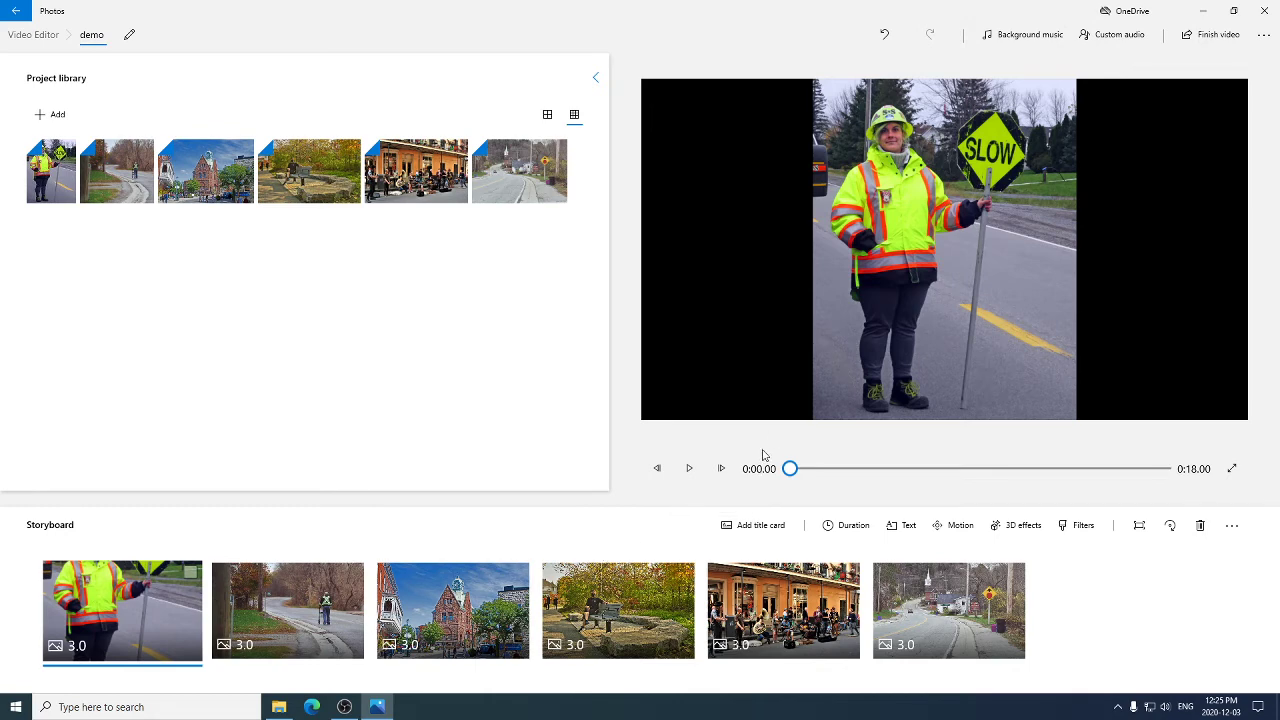
mouse_move(856, 308)
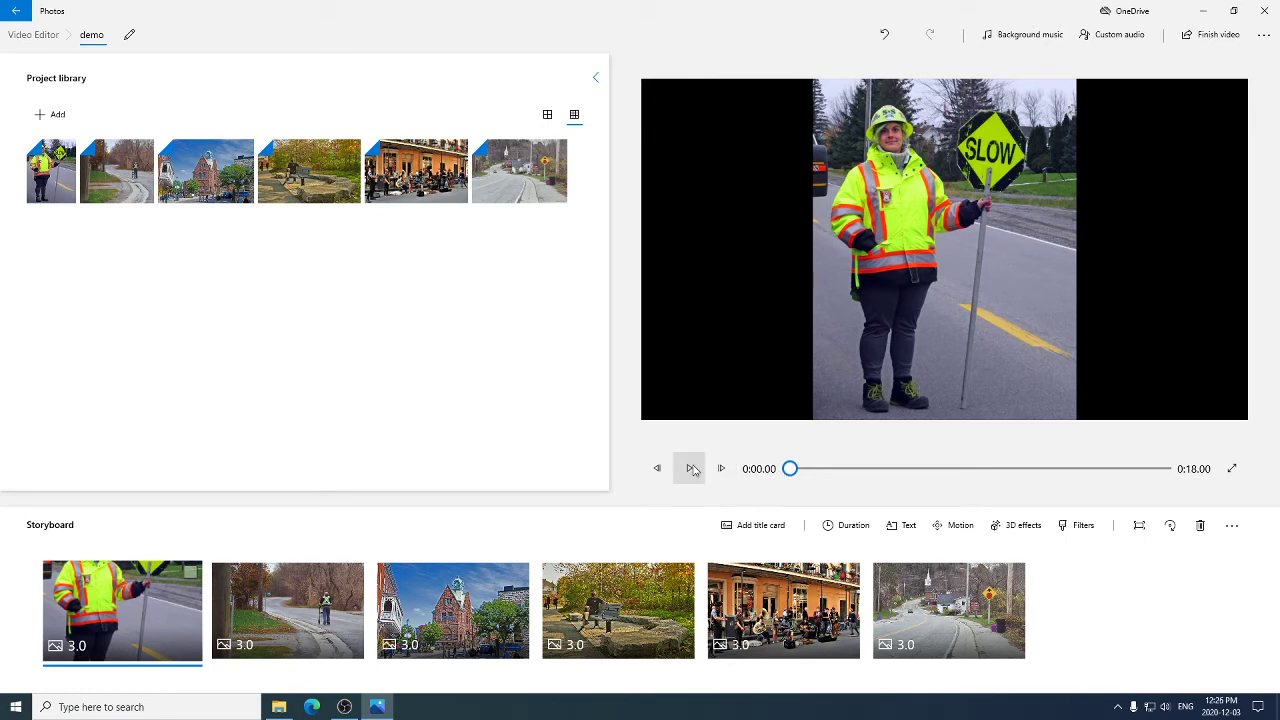
- Play the 18-second slideshow preview through to the final photo
click(720, 468)
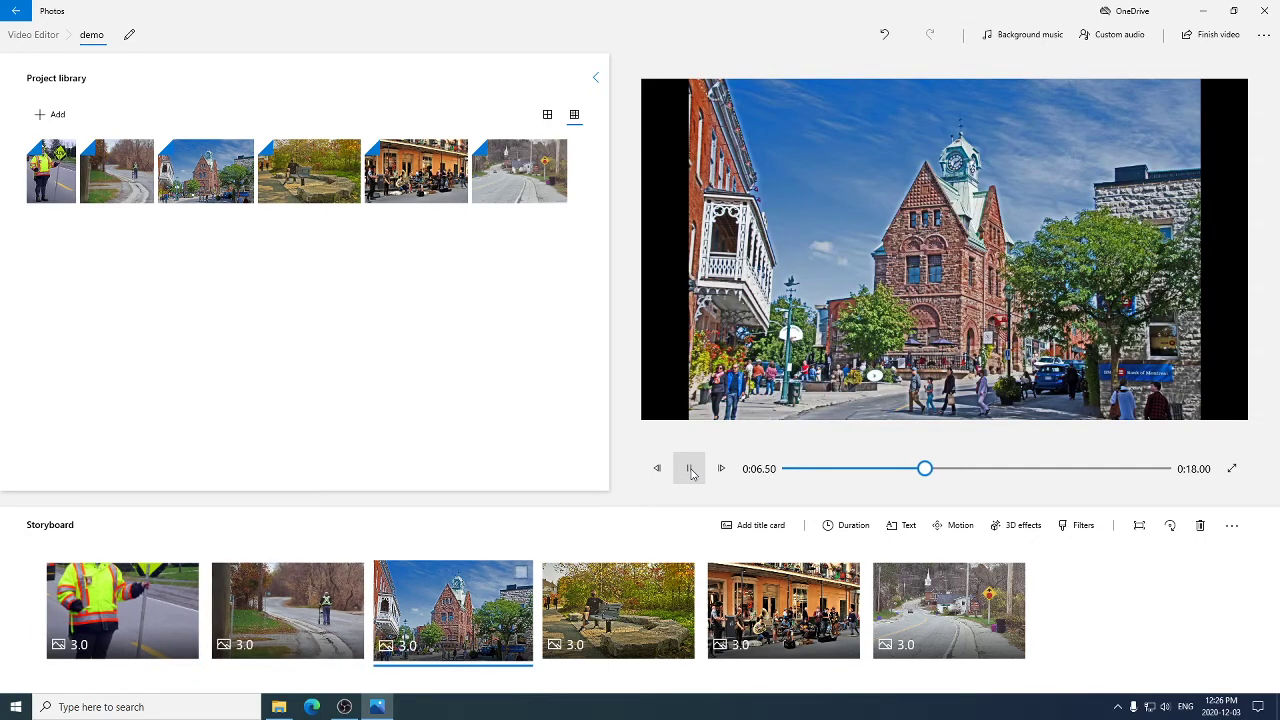
click(688, 468)
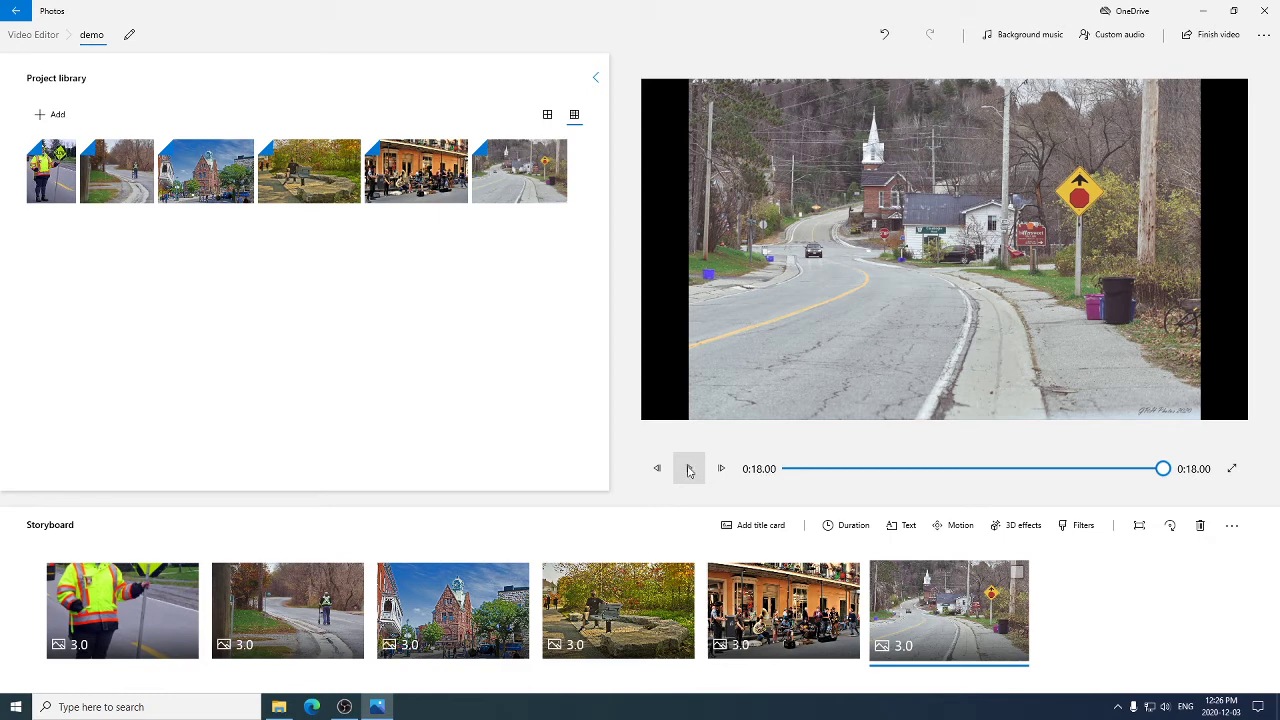
mouse_move(670, 256)
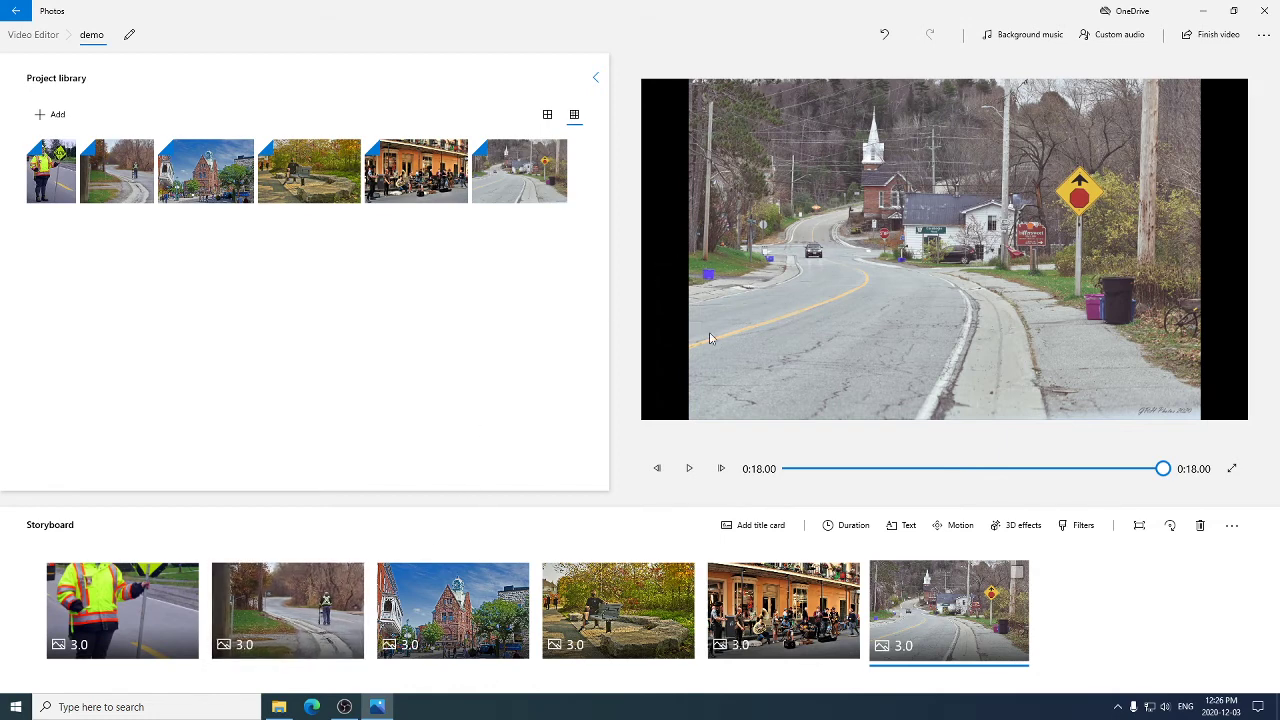
mouse_move(1048, 144)
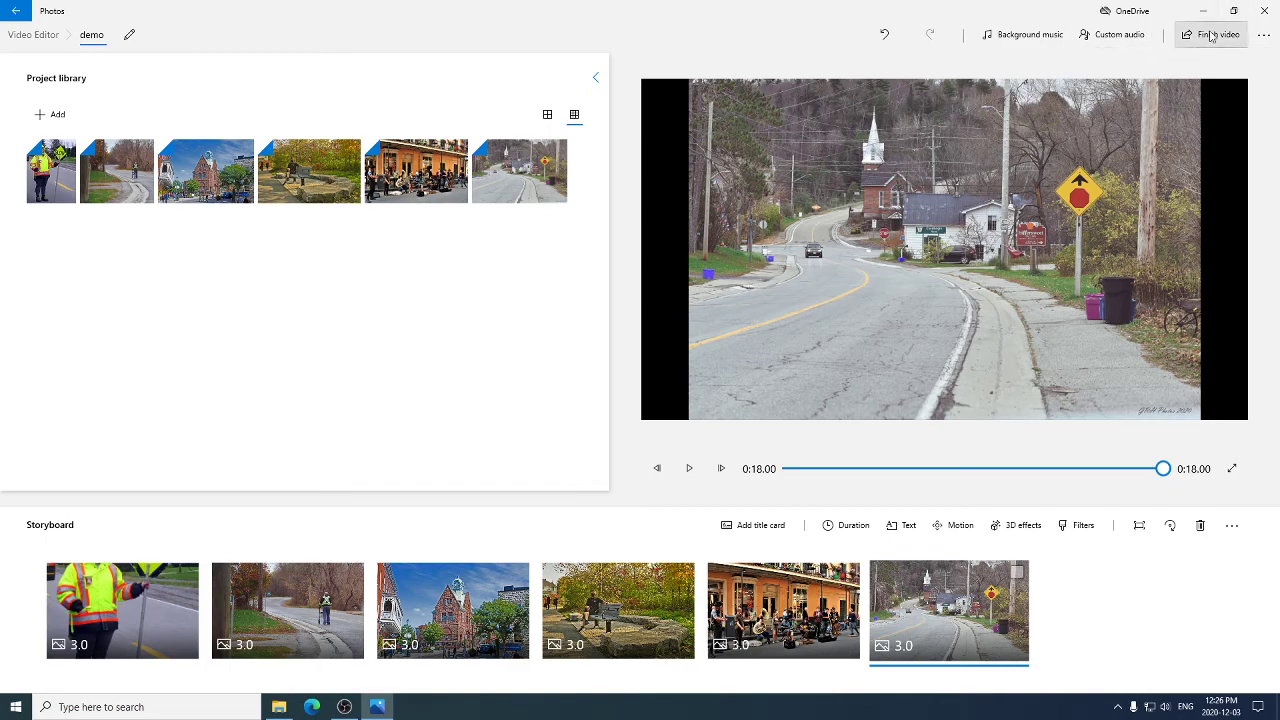
- Finish the video at High 1080p quality and export it to the Desktop
click(1212, 34)
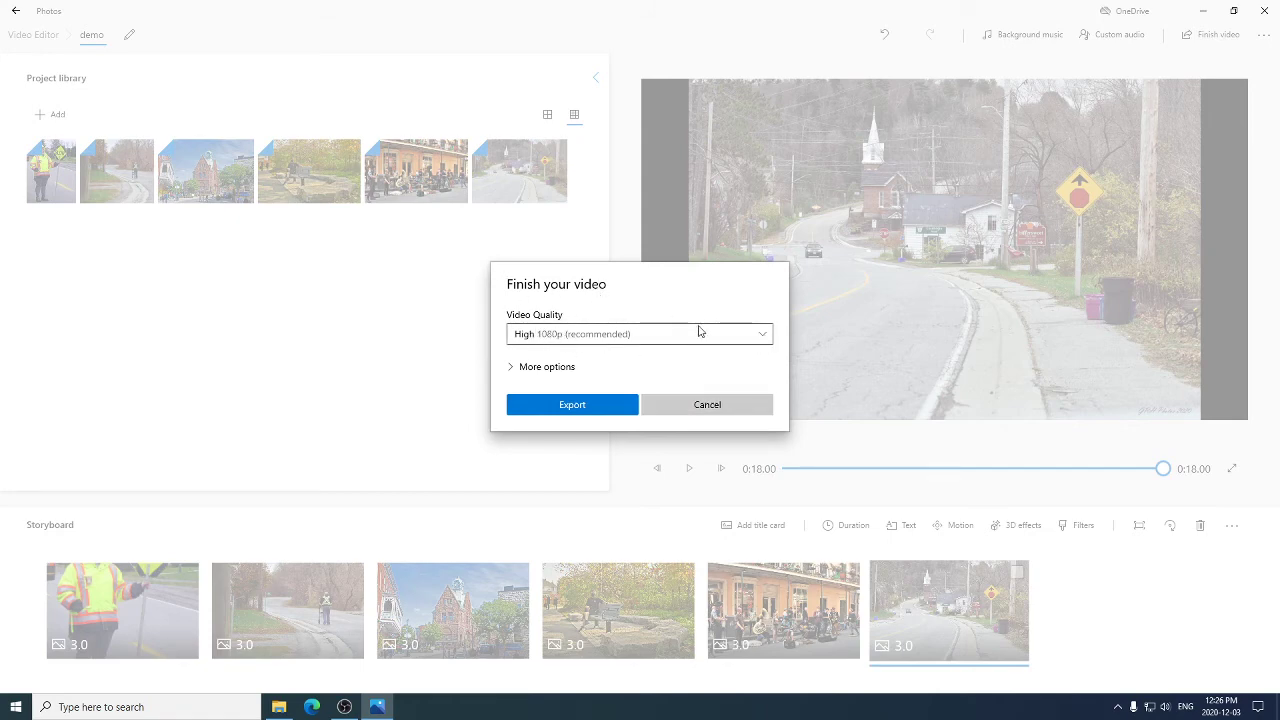
mouse_move(656, 352)
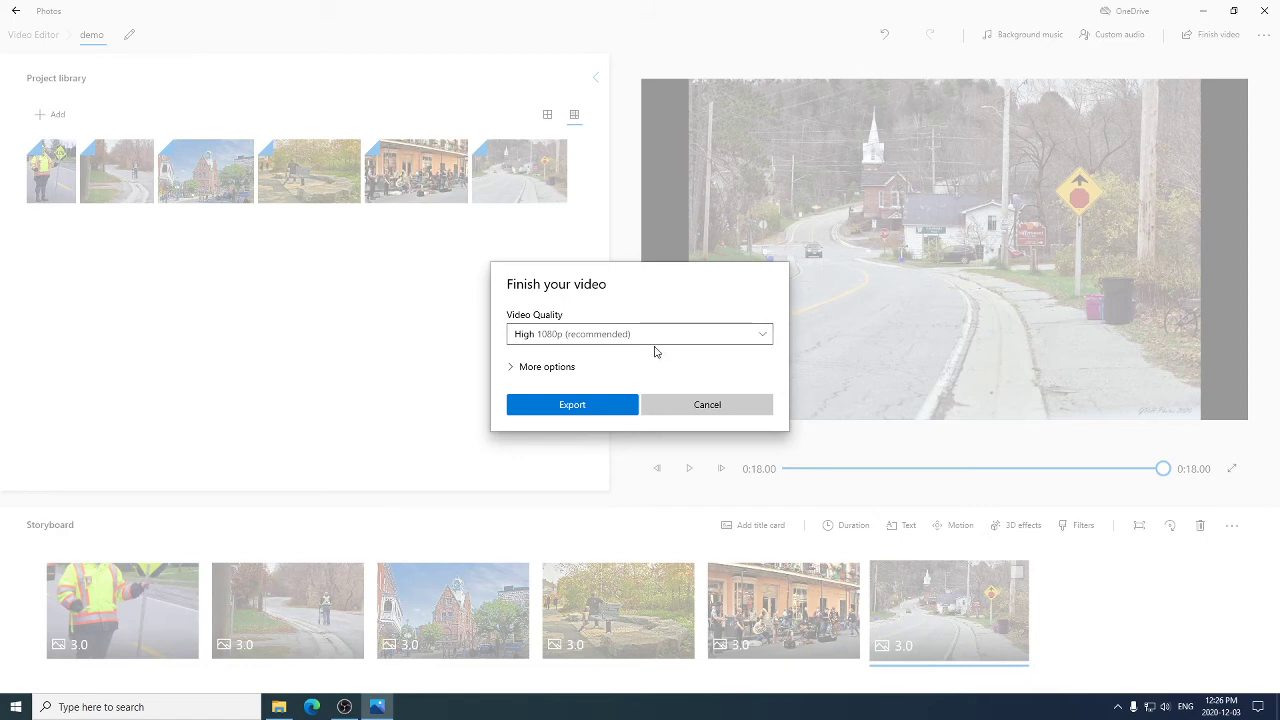
mouse_move(572, 404)
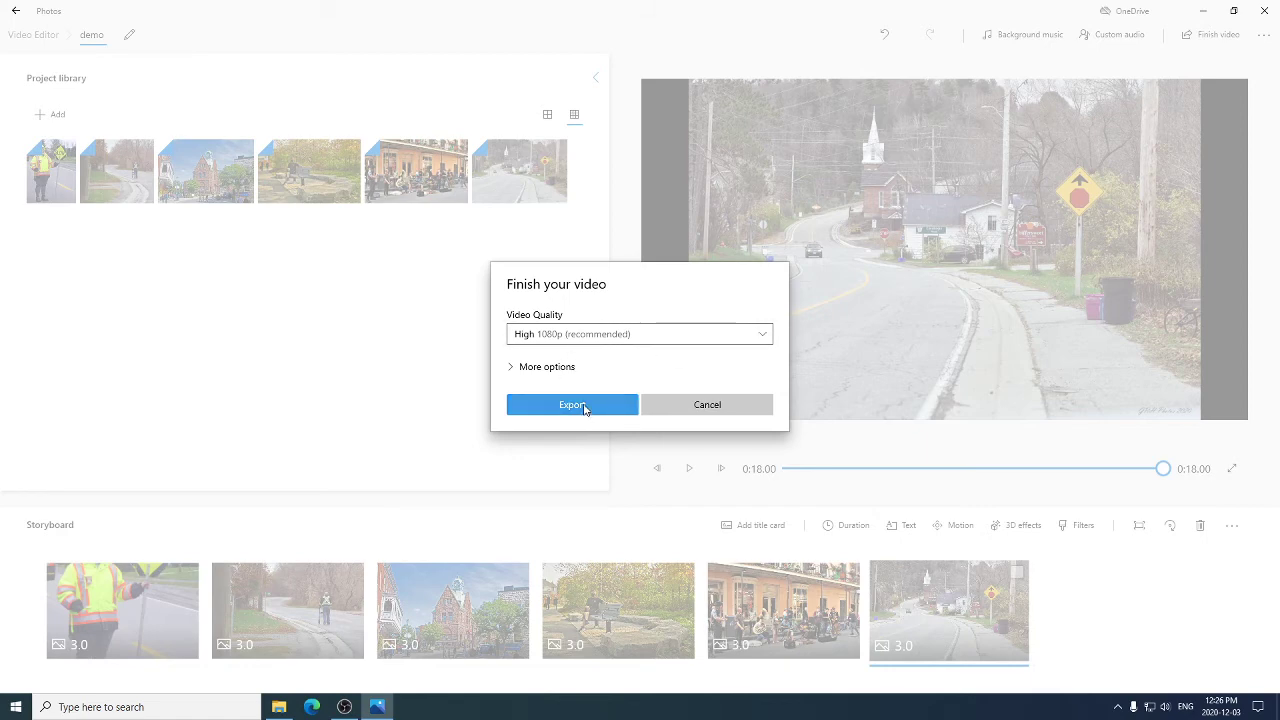
click(572, 404)
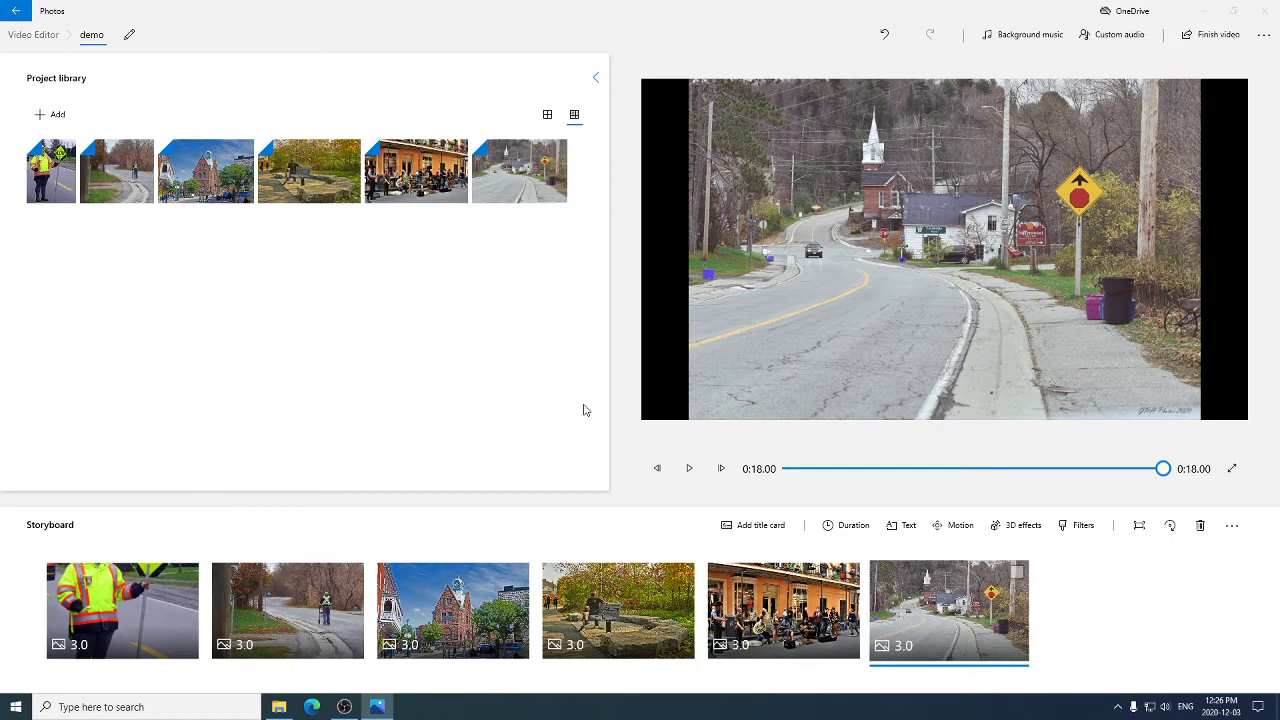
click(1218, 34)
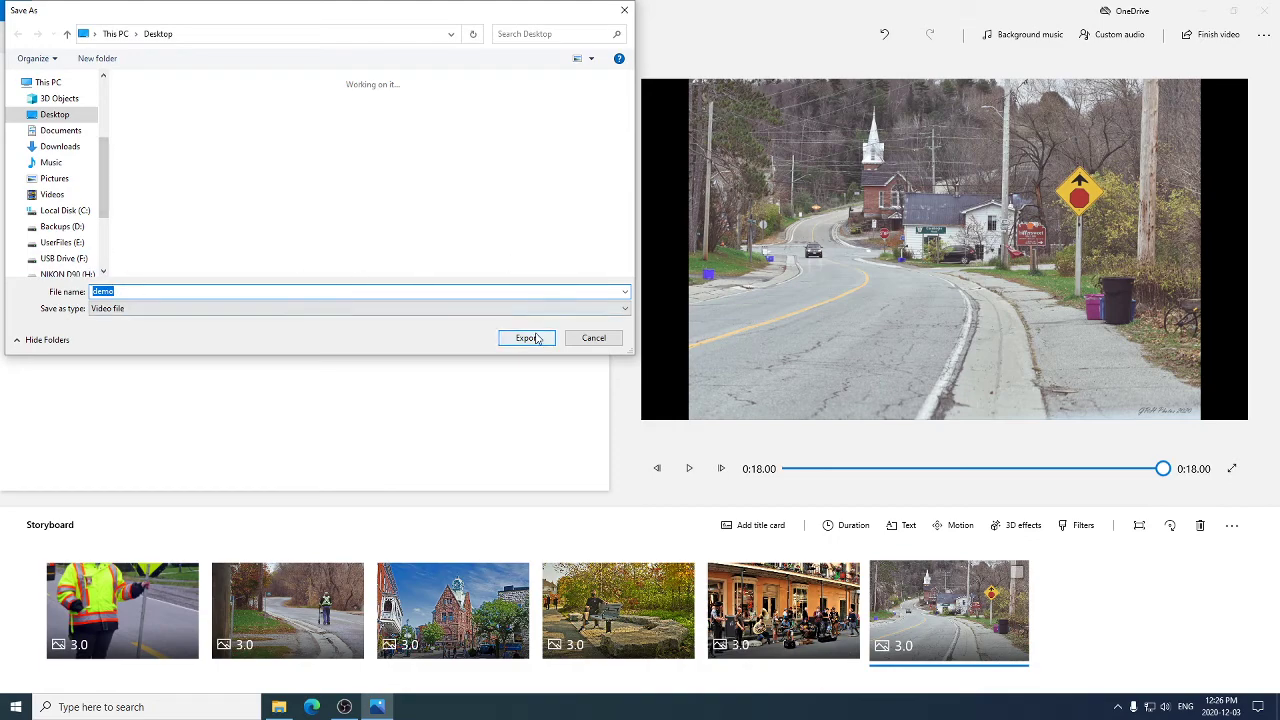
click(528, 336)
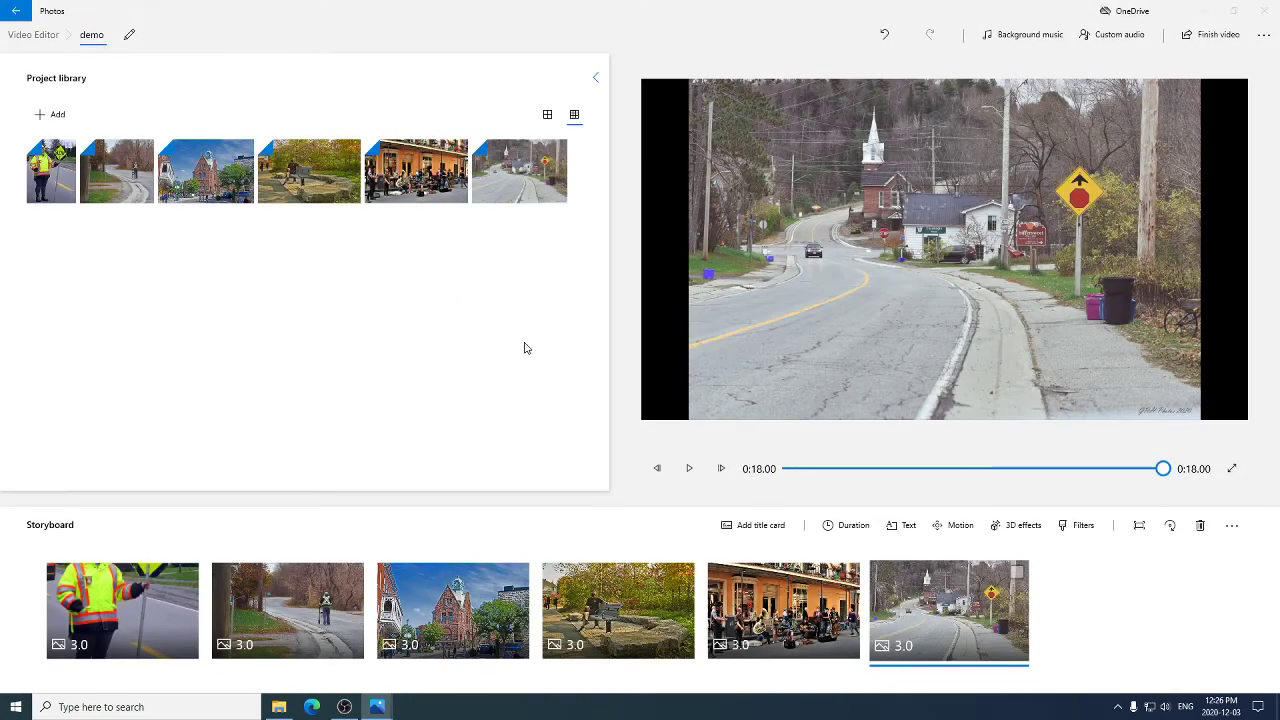
- Dismiss the Photos playback window and drag the demo.mp4 icon to the desktop centre
click(1216, 34)
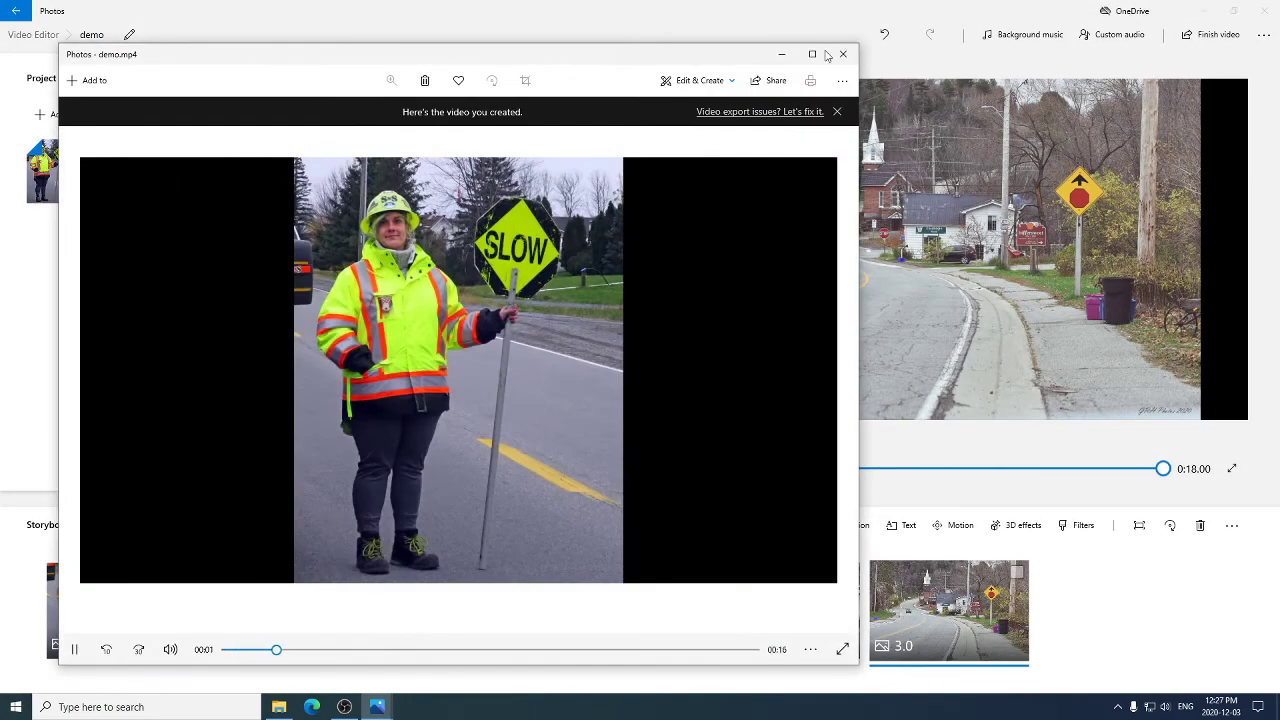
click(844, 54)
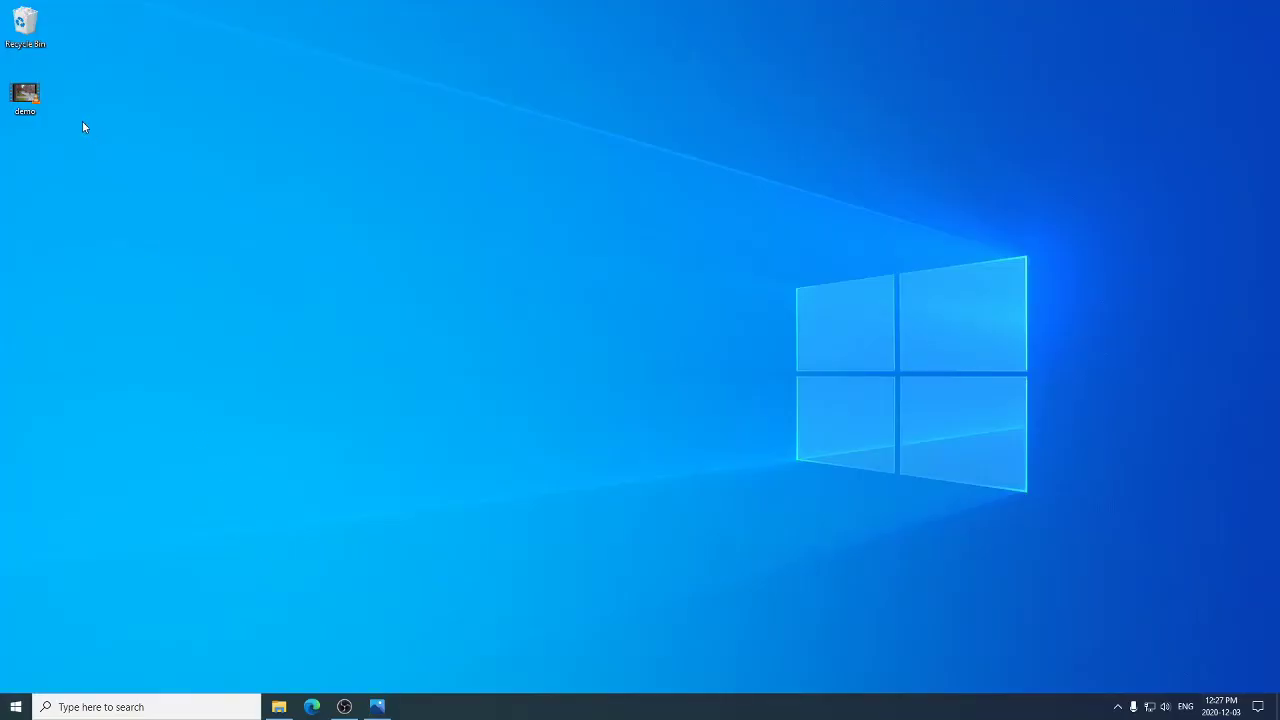
drag(24, 96, 582, 296)
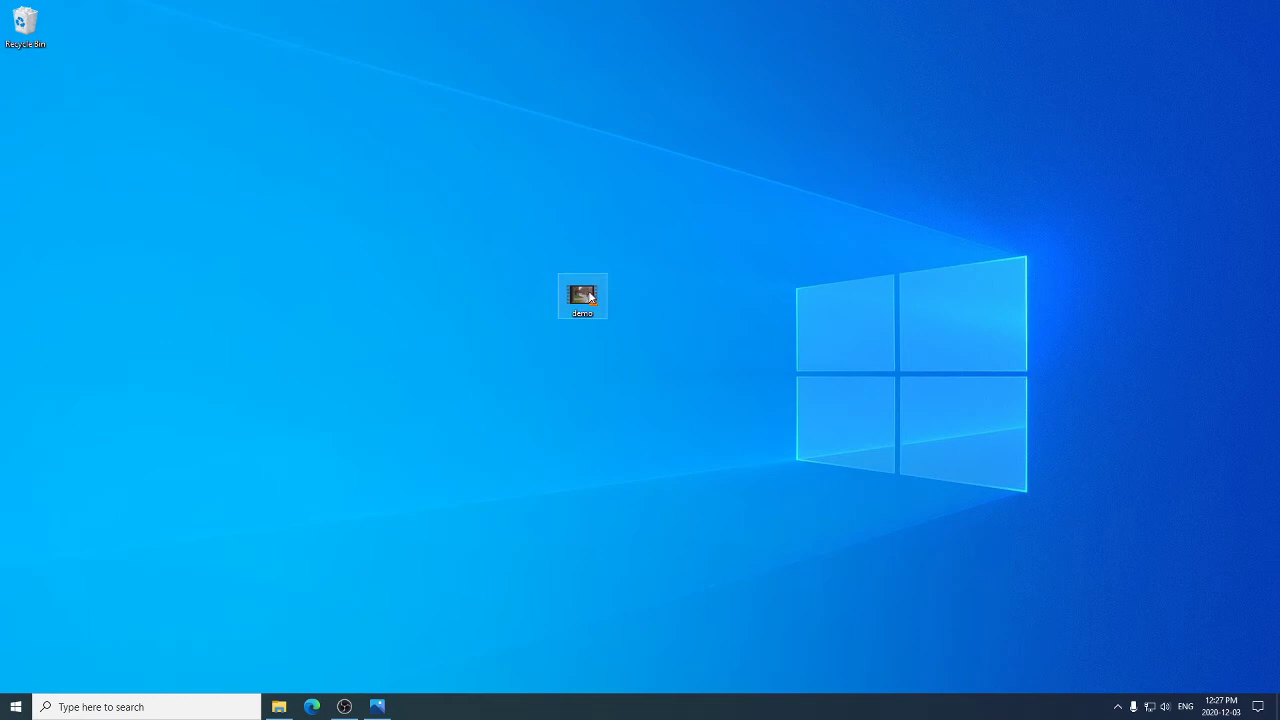
mouse_move(582, 296)
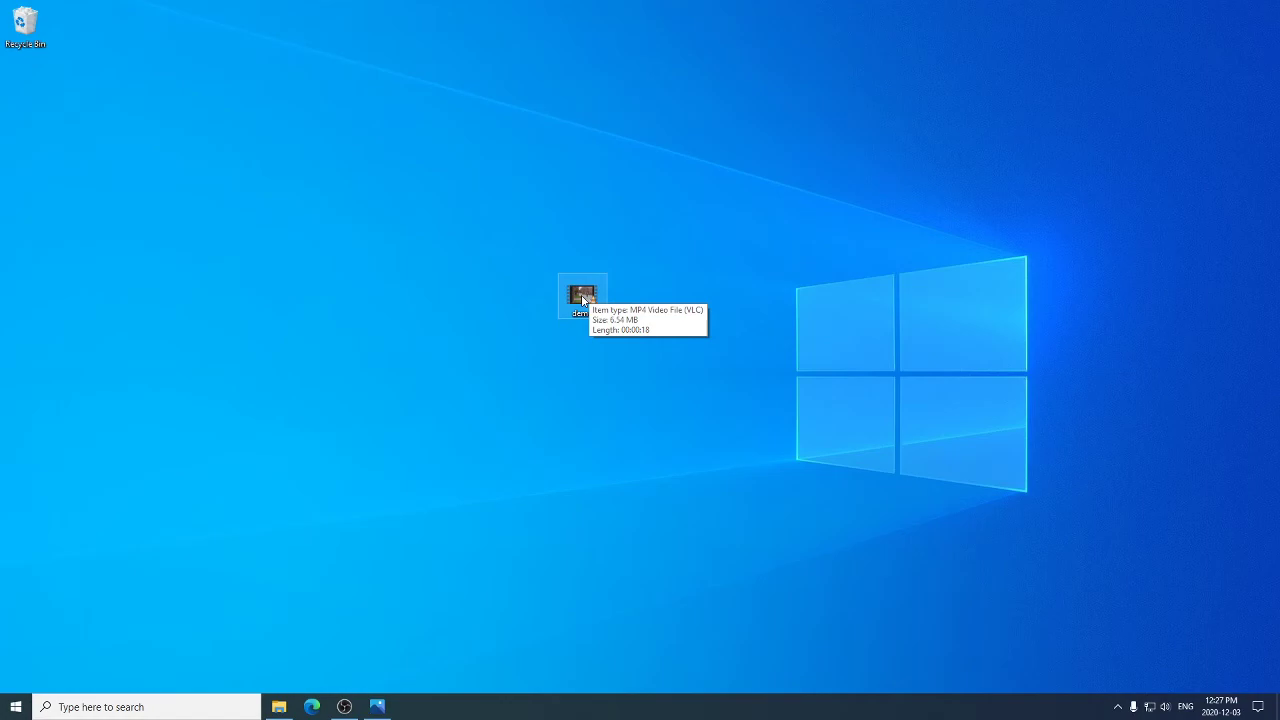
double_click(580, 292)
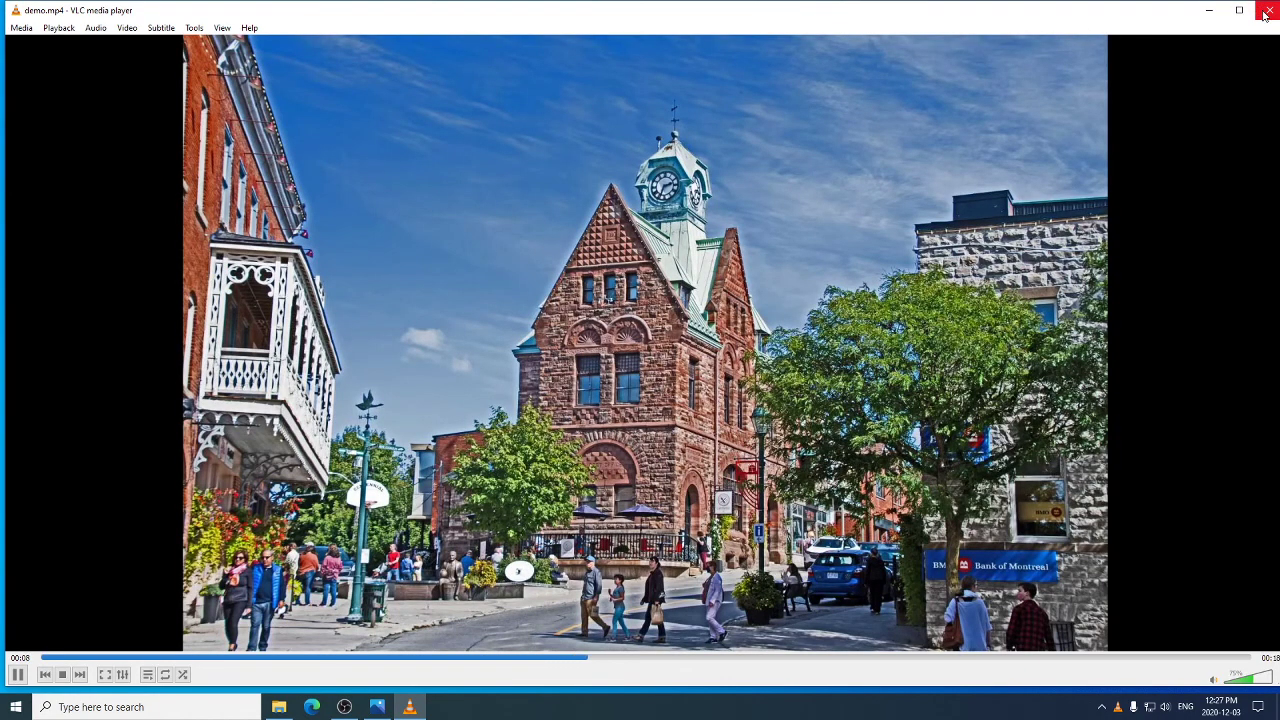
click(1264, 10)
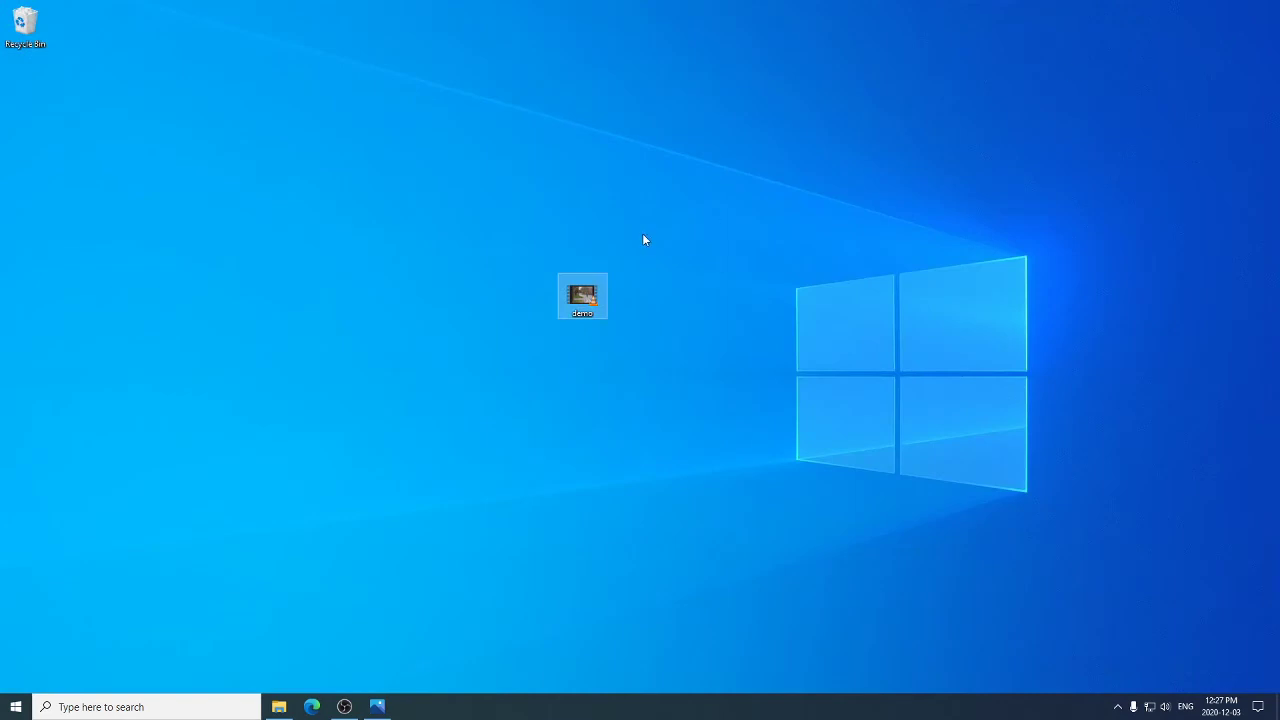
mouse_move(588, 340)
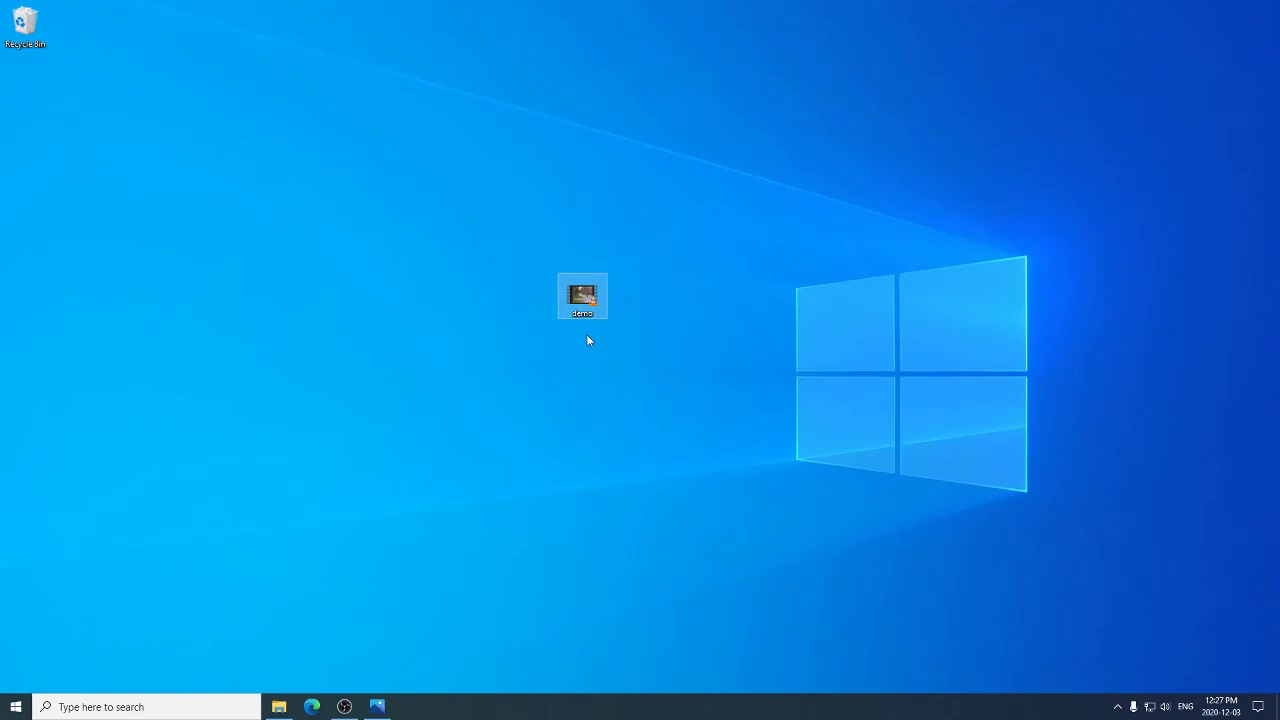
mouse_move(344, 664)
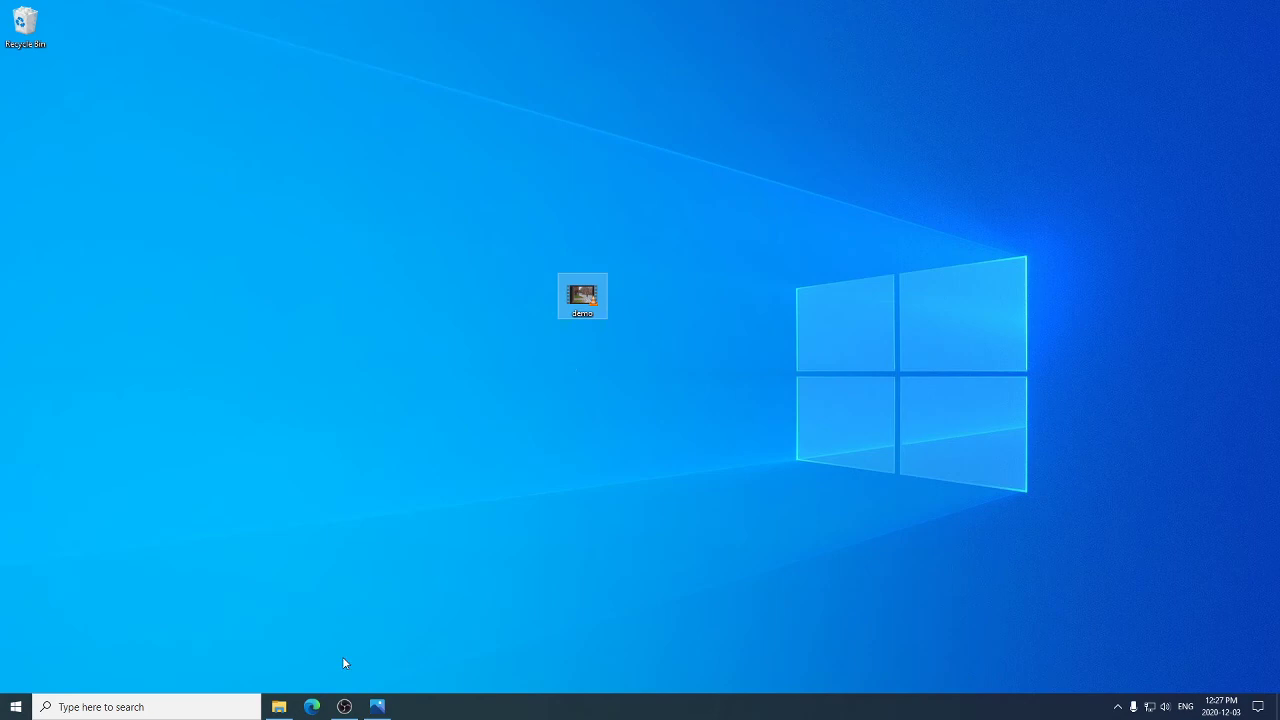
- Restore the Video Editor window showing the demo project's six-photo storyboard
double_click(580, 296)
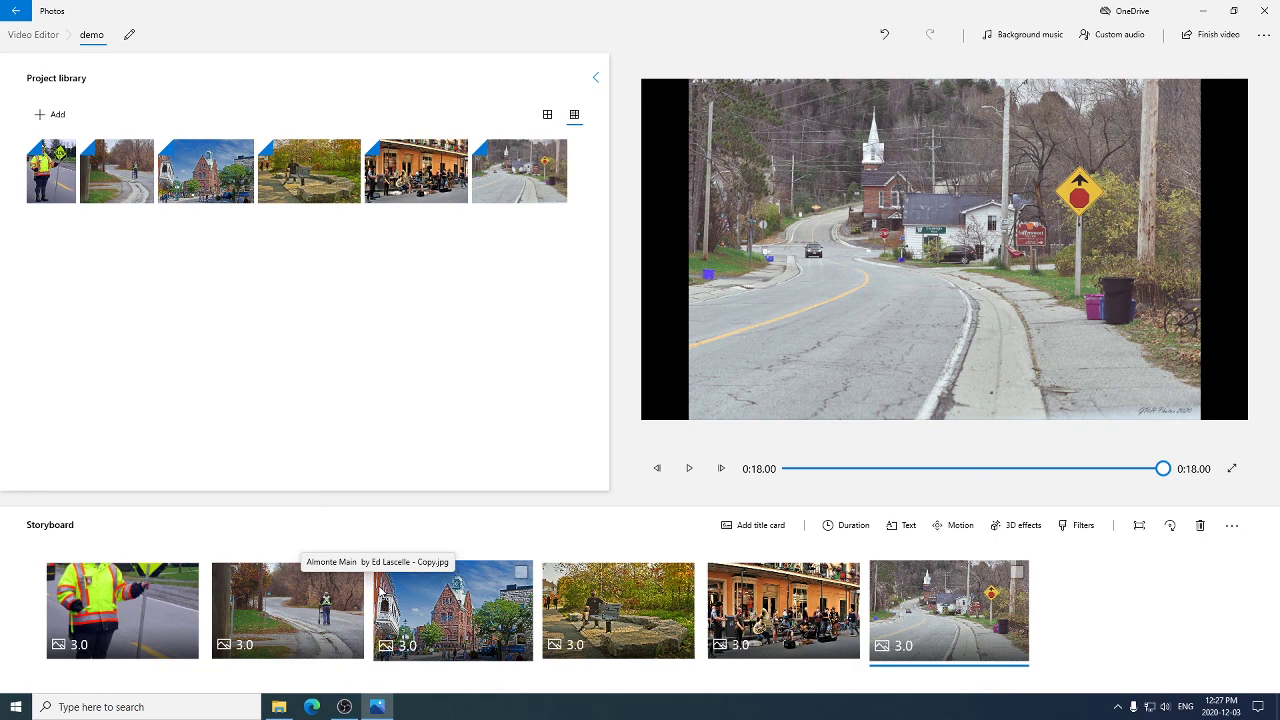
mouse_move(420, 250)
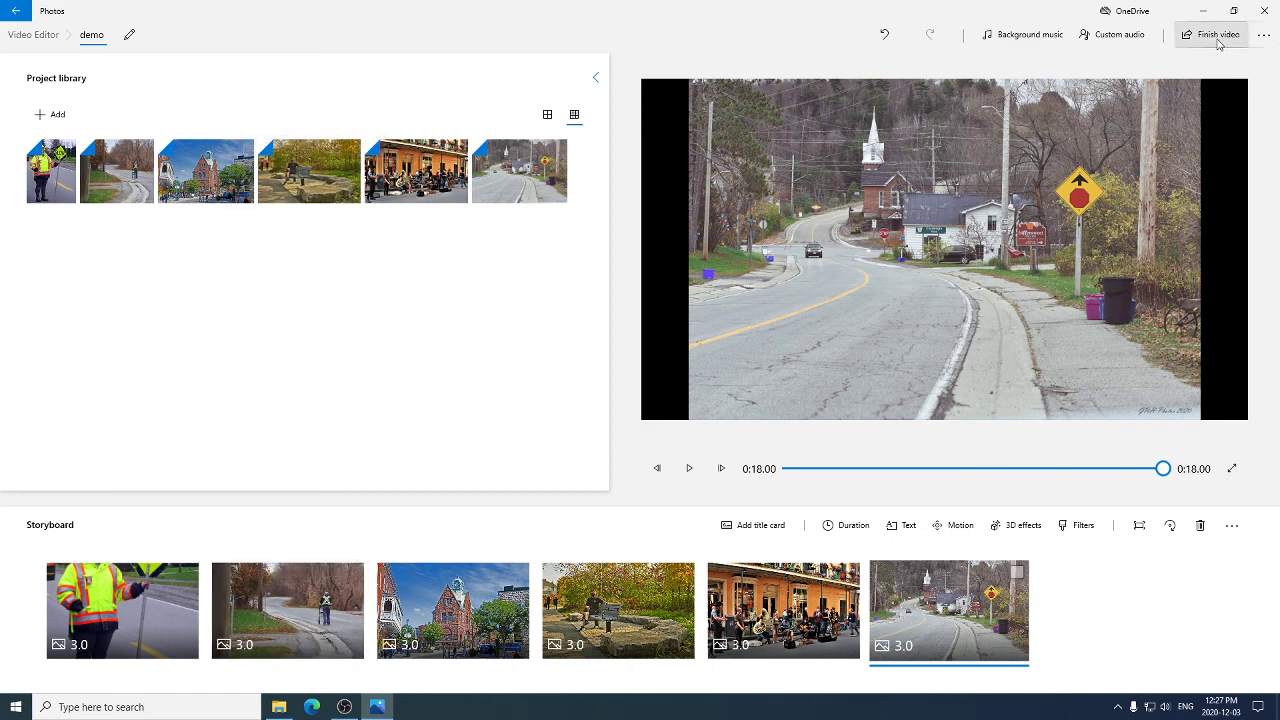
mouse_move(1212, 34)
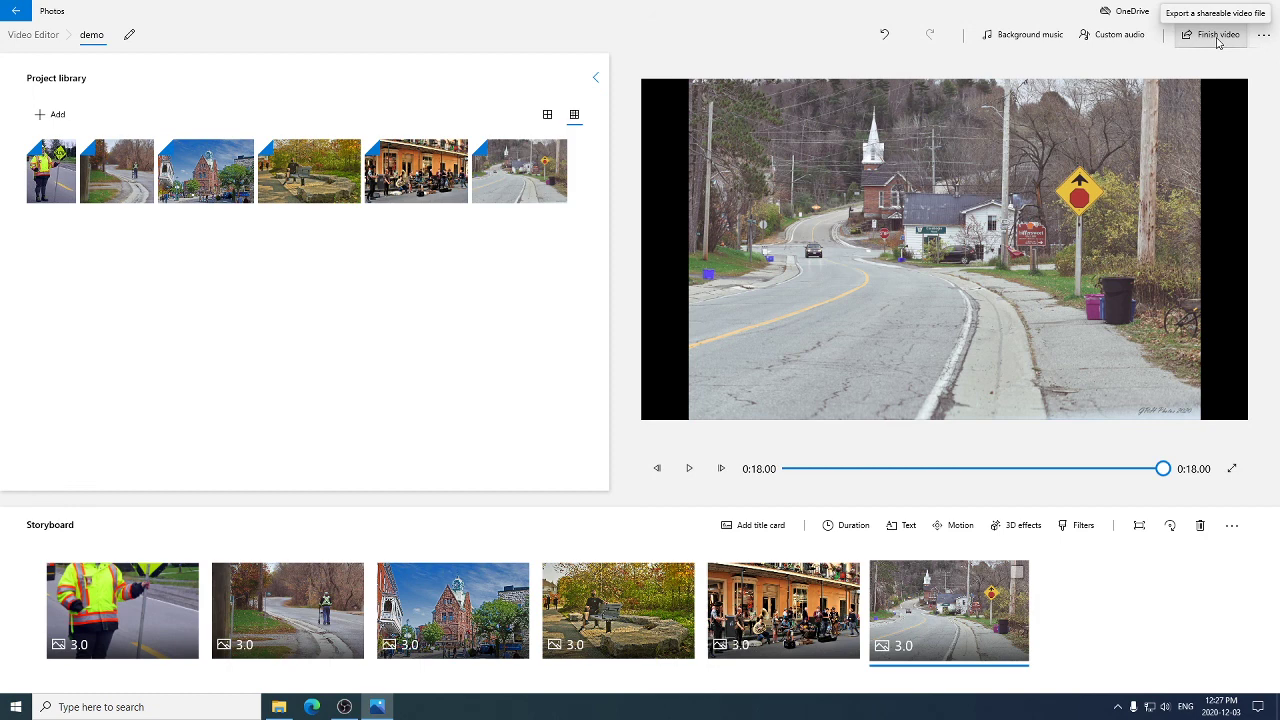